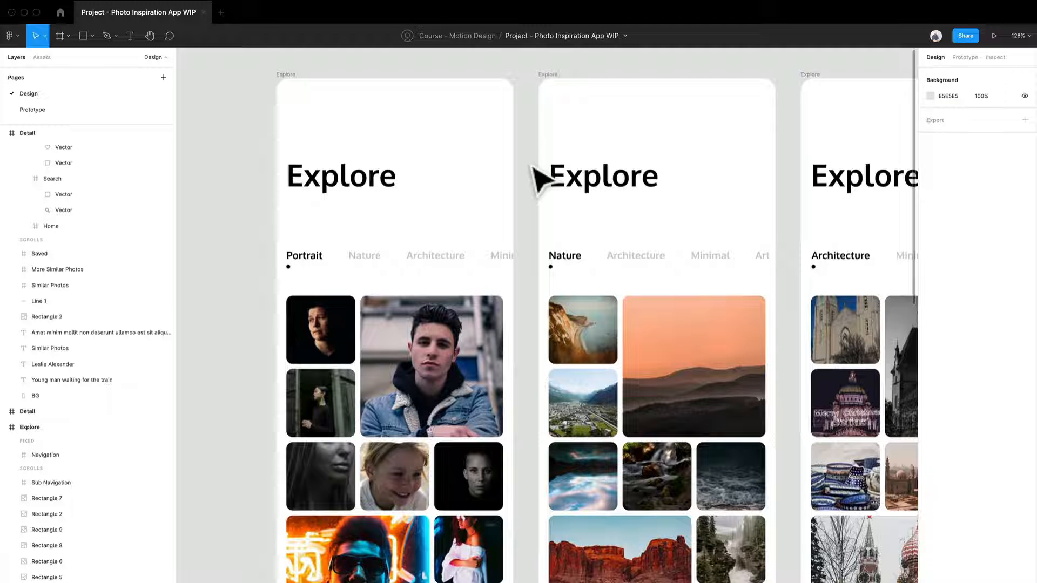
Set the spacing between the category names in the row to 32
scroll("down", 3)
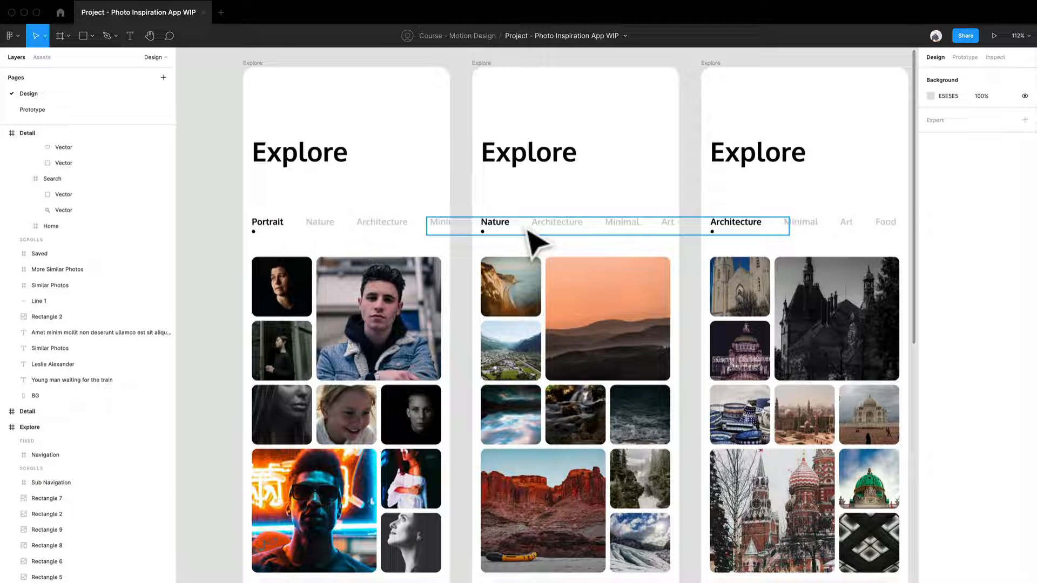
left_click(299, 151)
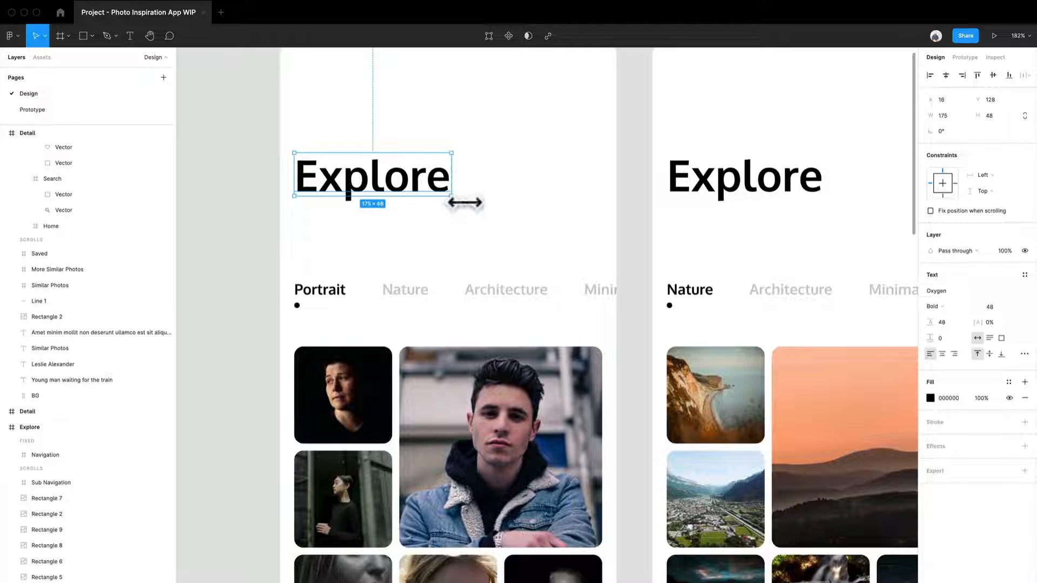
mouse_move(463, 228)
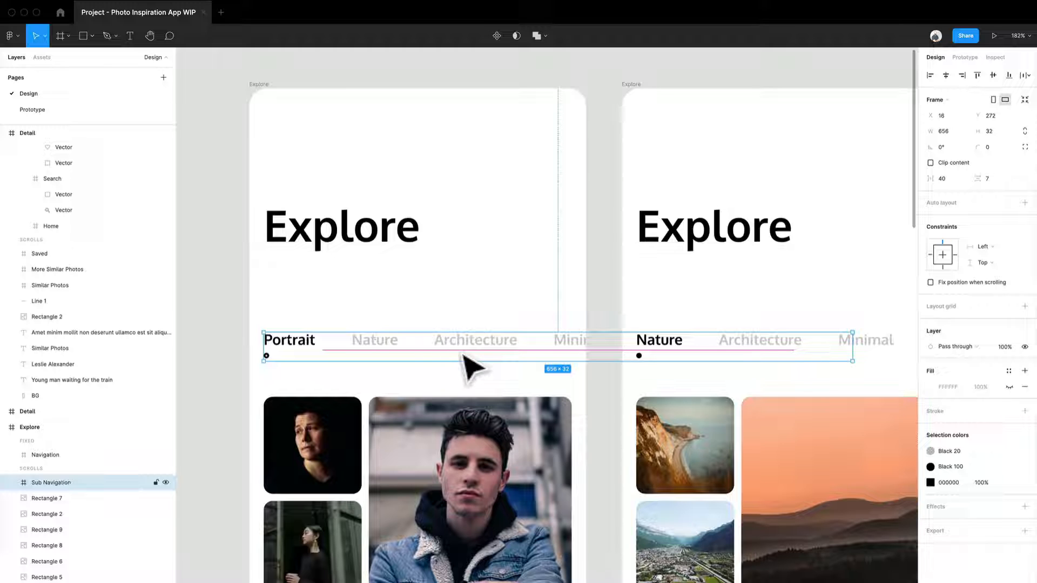
mouse_move(314, 363)
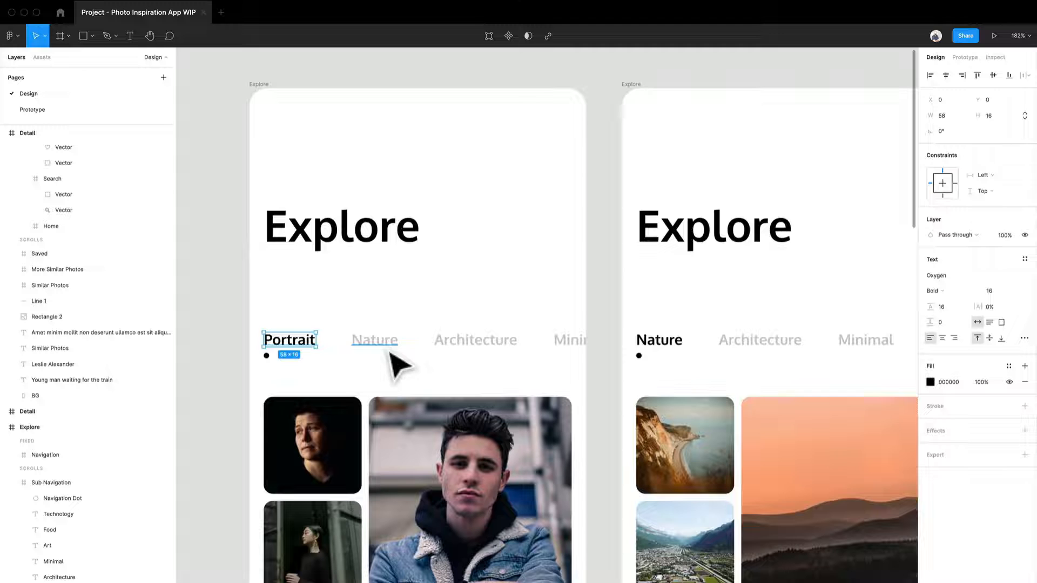
left_click(475, 339)
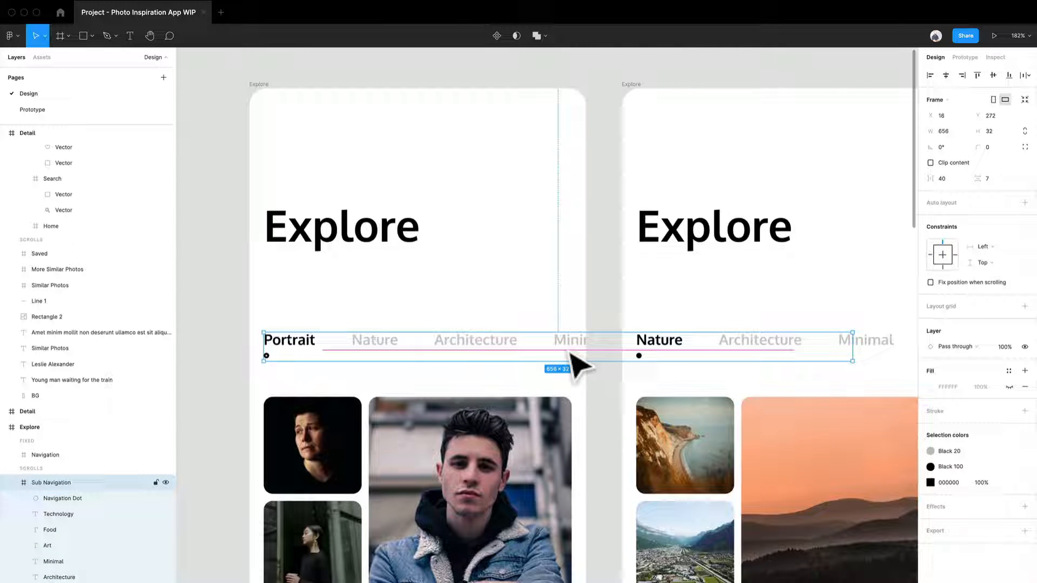
mouse_move(284, 374)
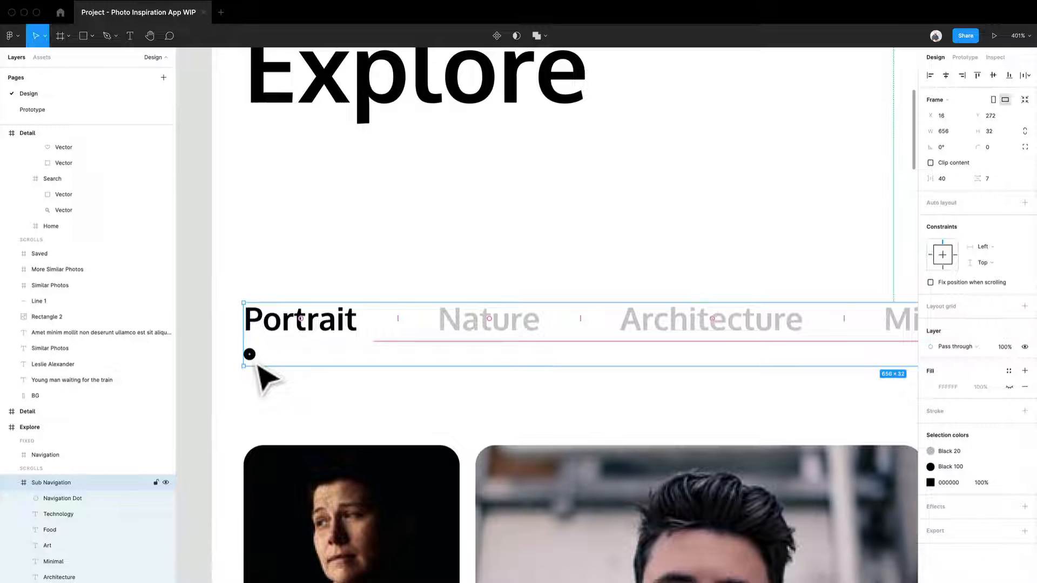
scroll("down", 3)
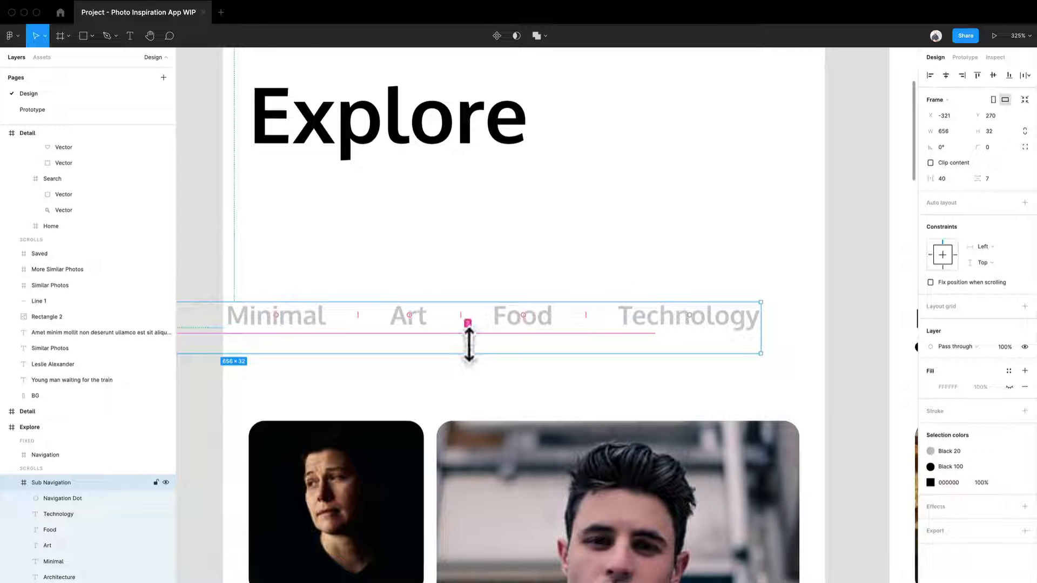
mouse_move(477, 347)
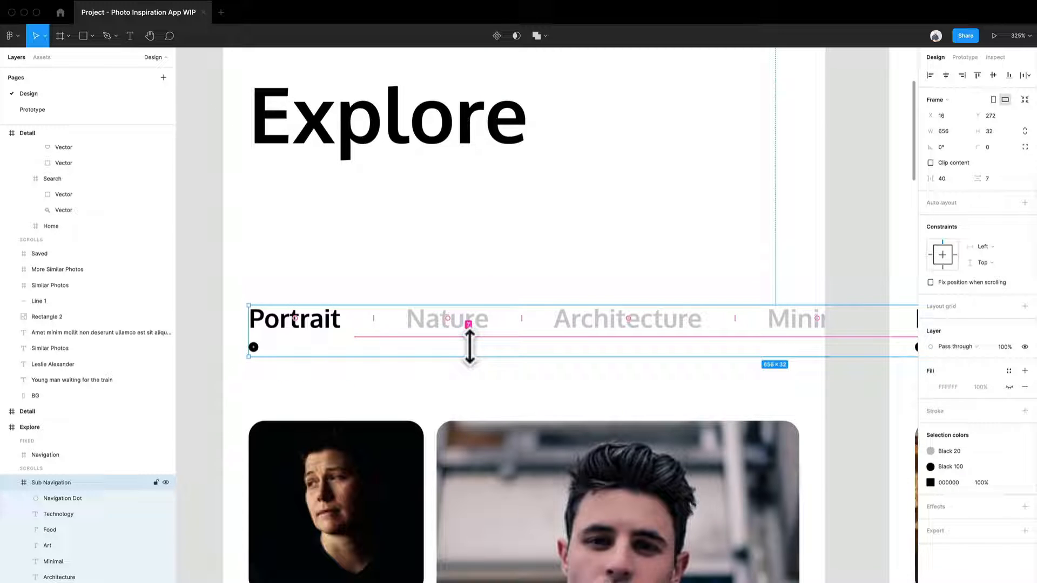
left_click(447, 317)
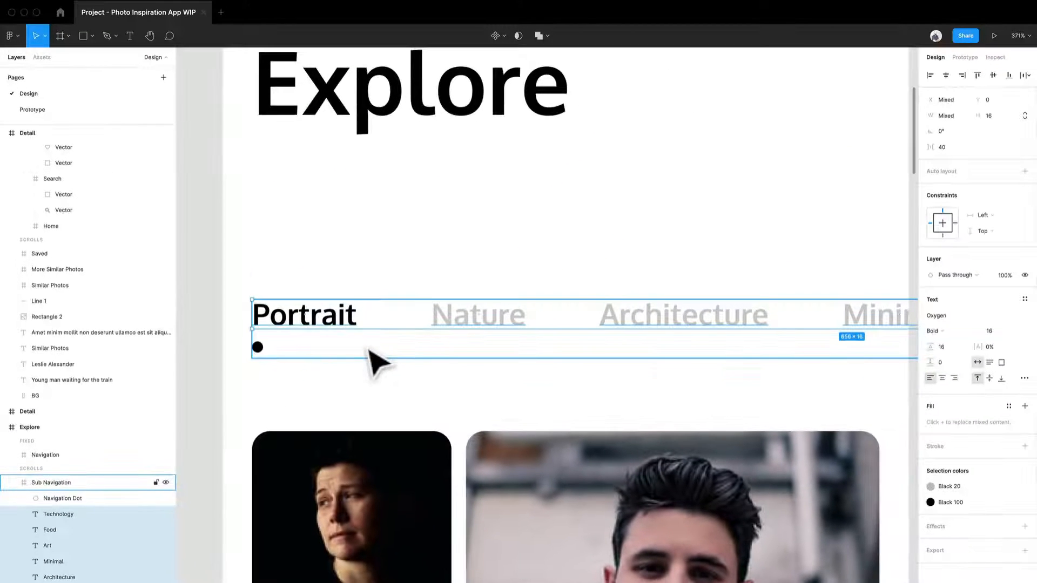
mouse_move(636, 347)
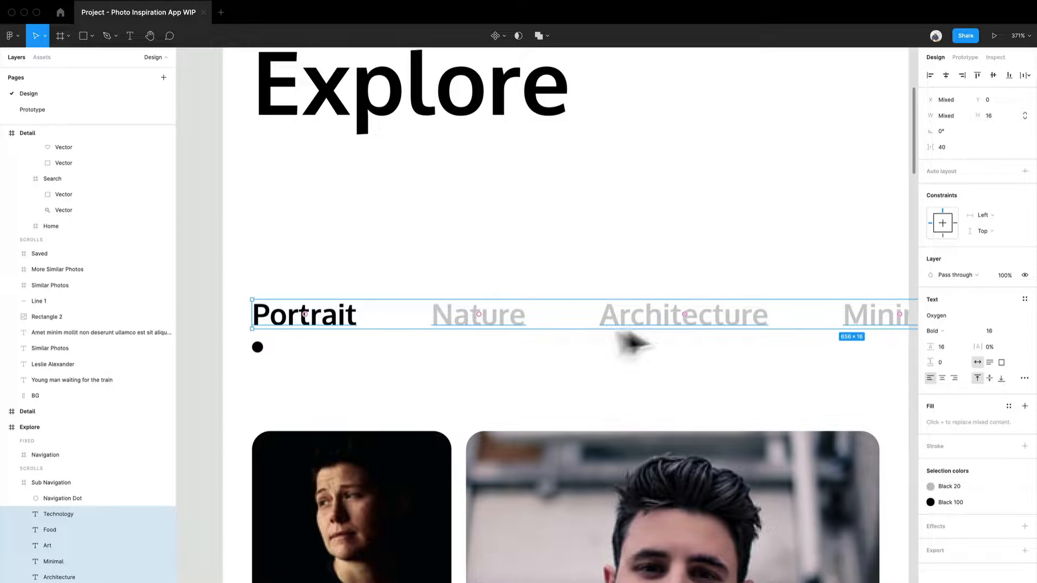
mouse_move(542, 334)
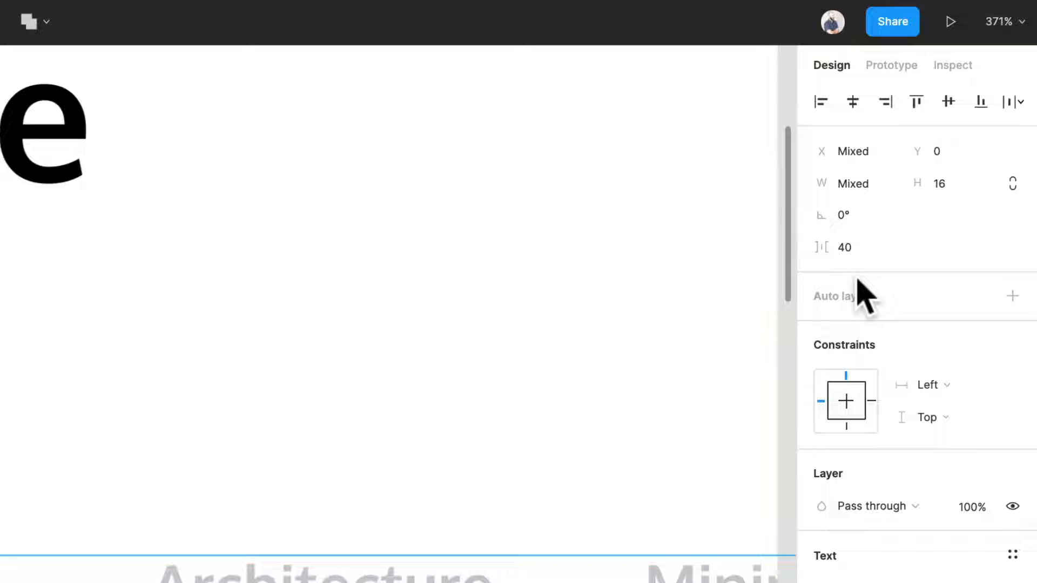
left_click(851, 246)
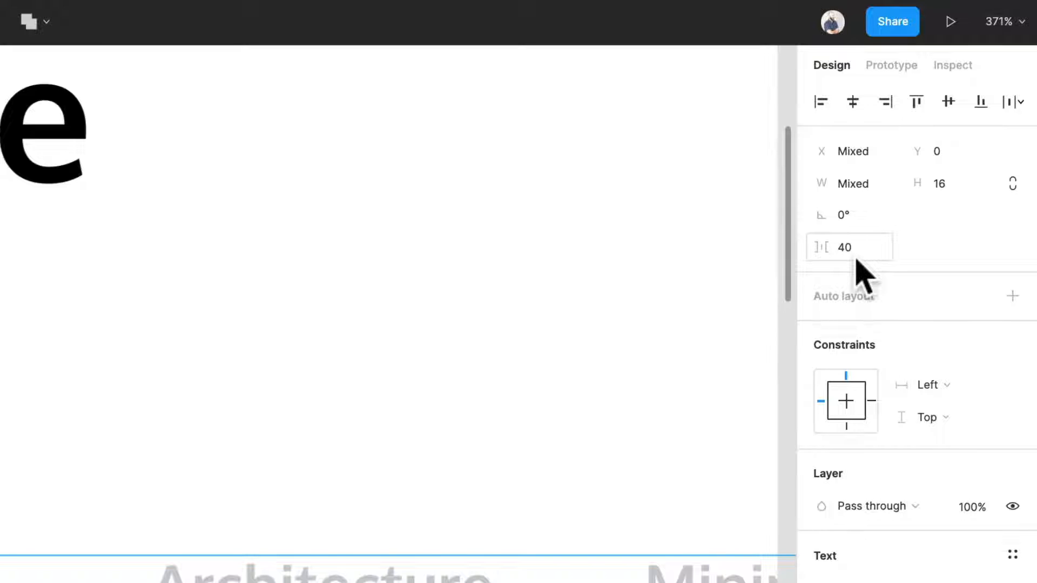
left_click(851, 246)
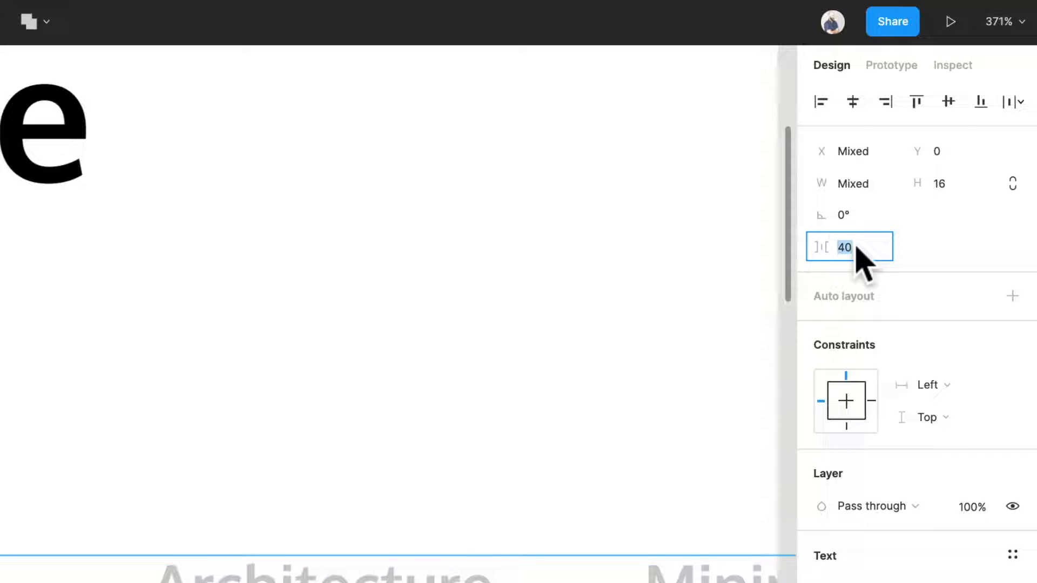
type("32")
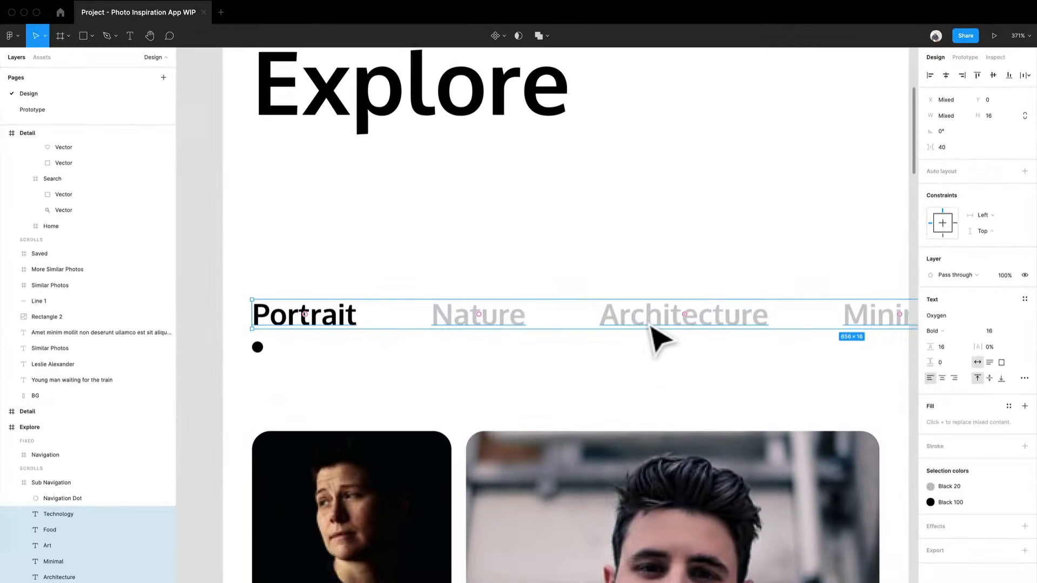
mouse_move(570, 406)
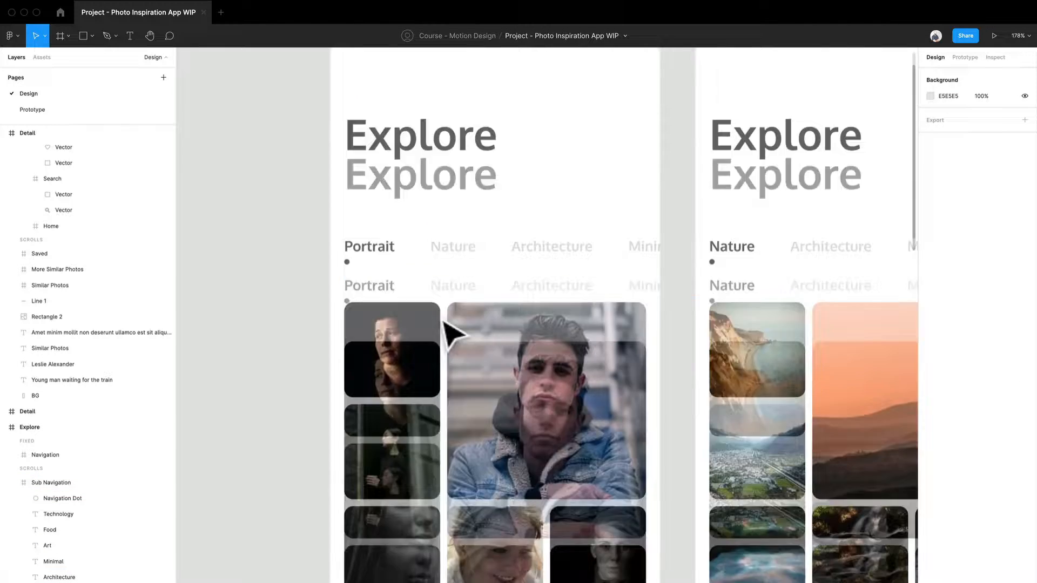
Paste a copy of the first portrait photo tile onto the empty canvas left of the frame
left_click(545, 333)
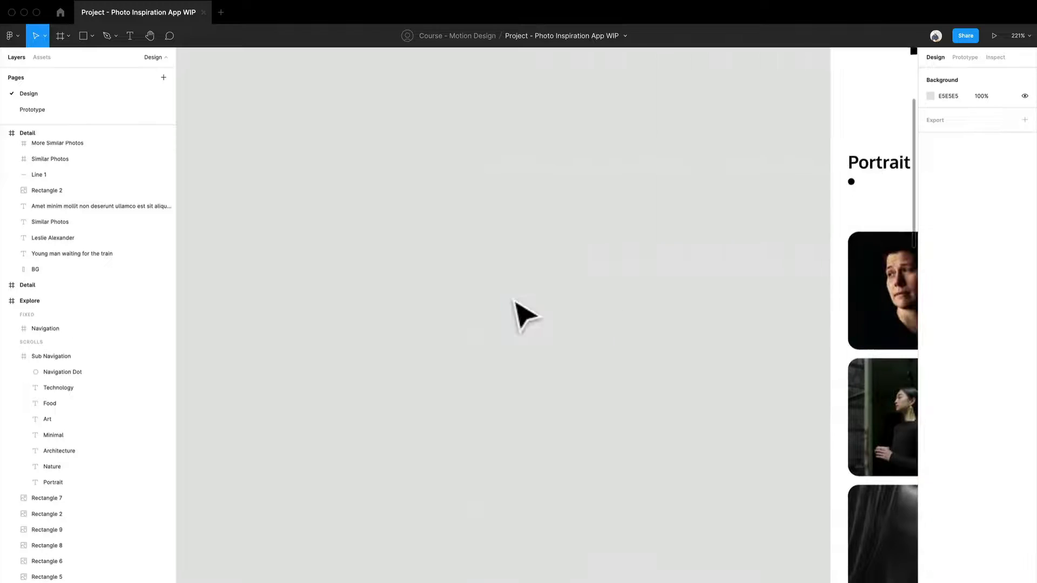
left_click(738, 278)
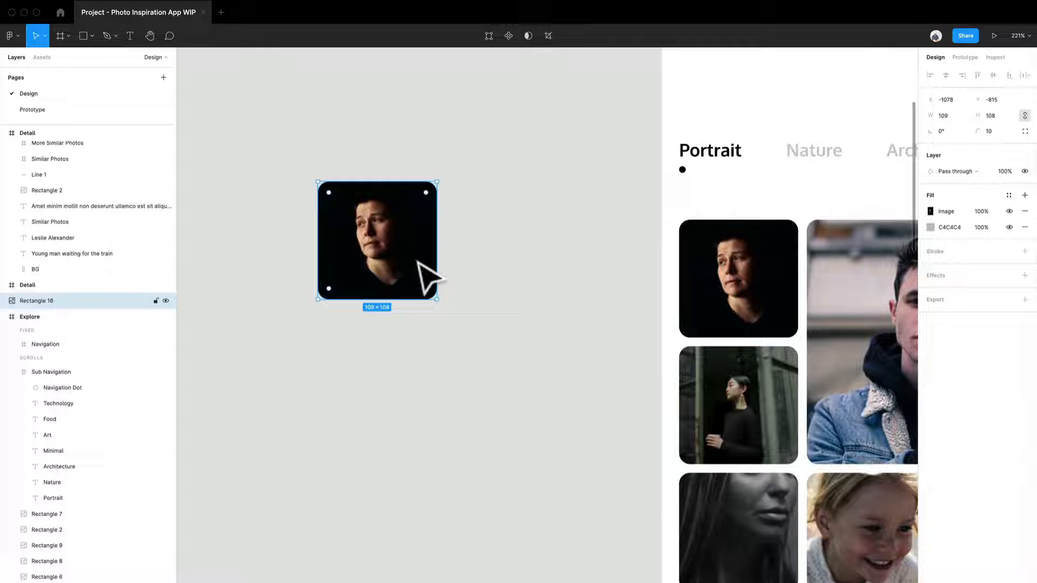
Search Unsplash for 'portrait' and fill the copied tile with the fairground portrait
left_click(552, 168)
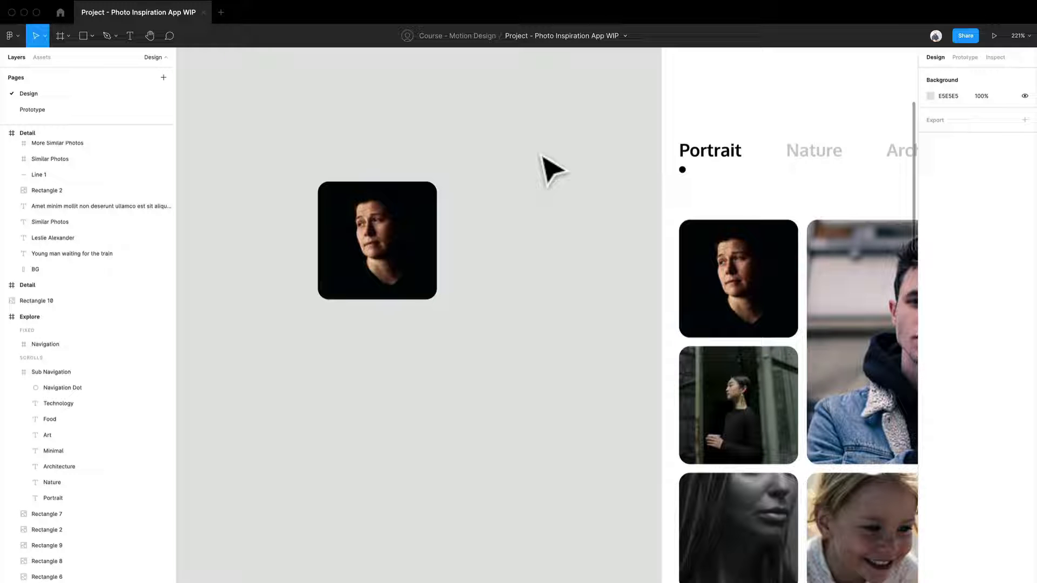
mouse_move(509, 195)
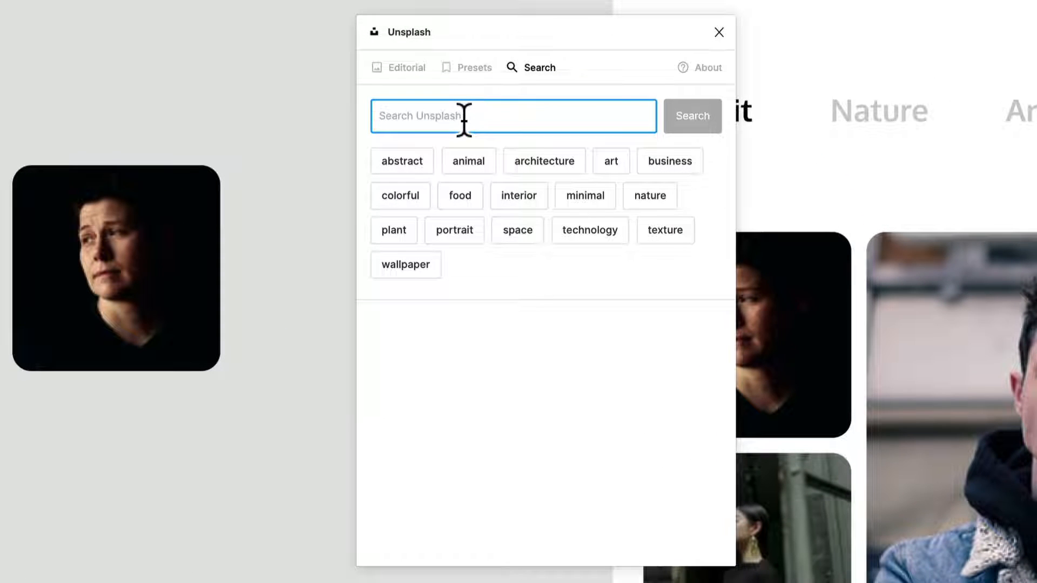
type("portraits")
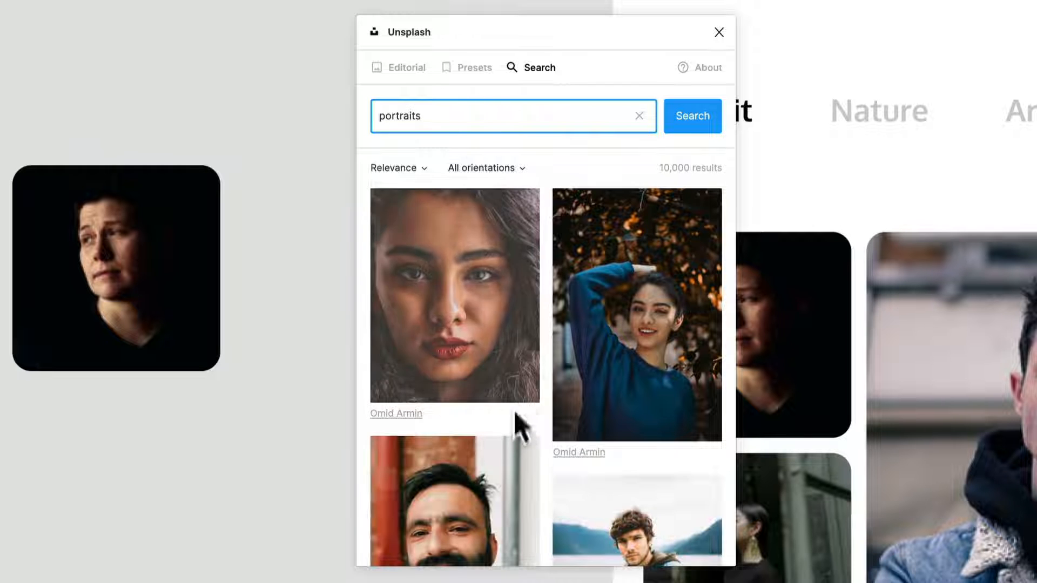
scroll("down", 3)
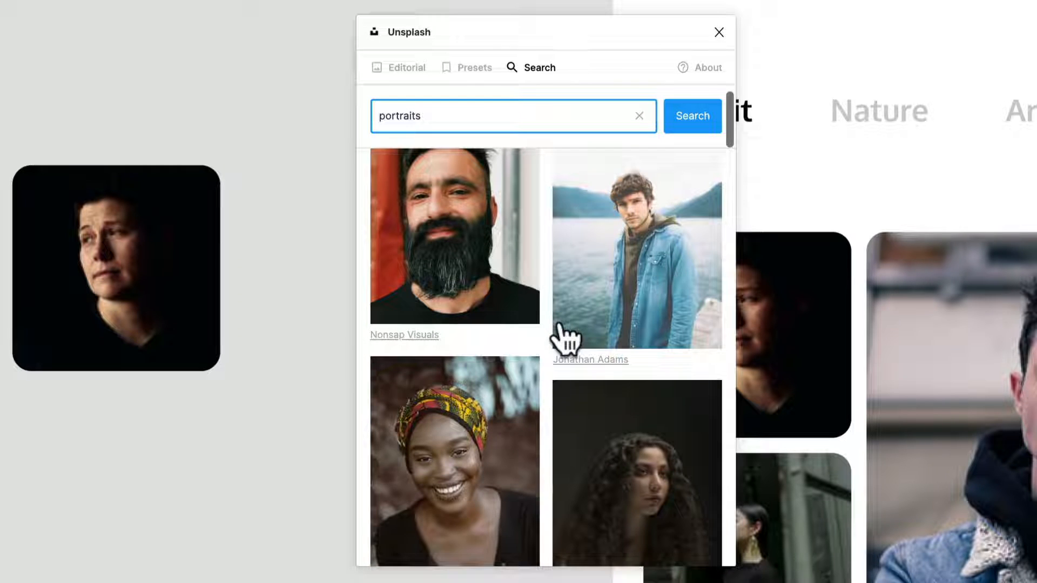
scroll("down", 3)
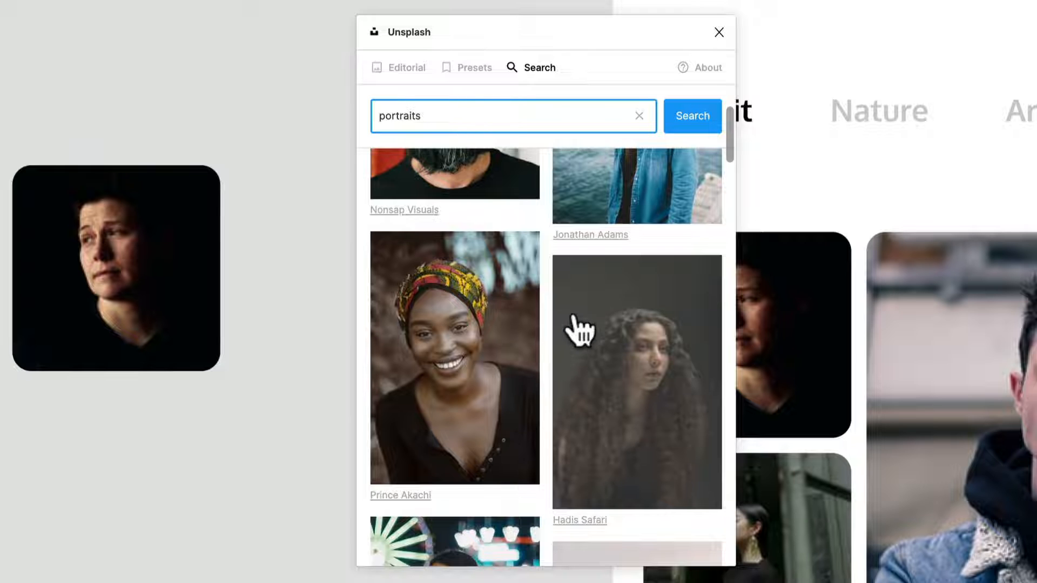
left_click(116, 267)
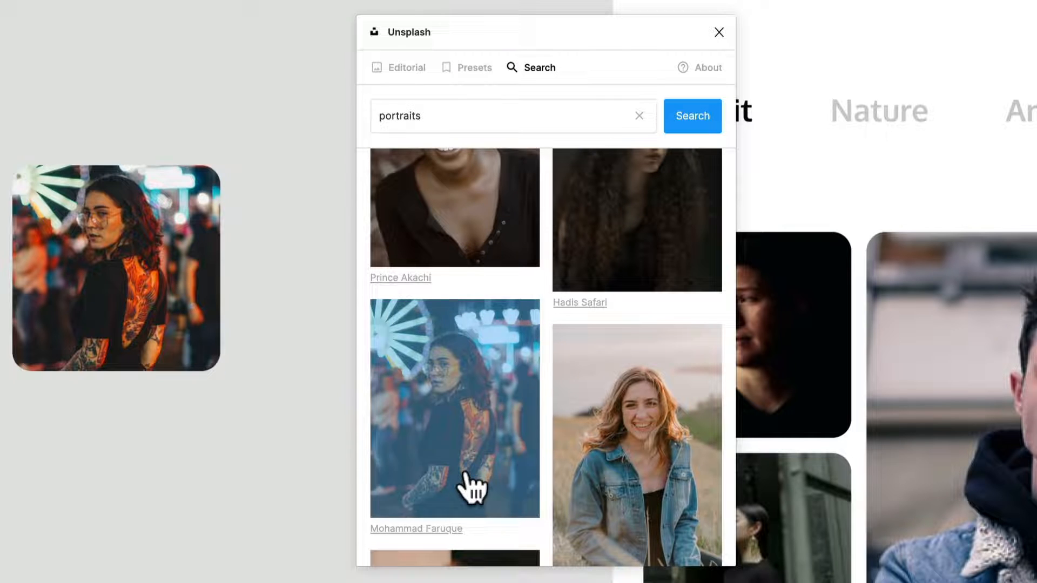
Swap in another portrait result so the tile shows the bearded man in glasses, then close Unsplash
left_click(454, 407)
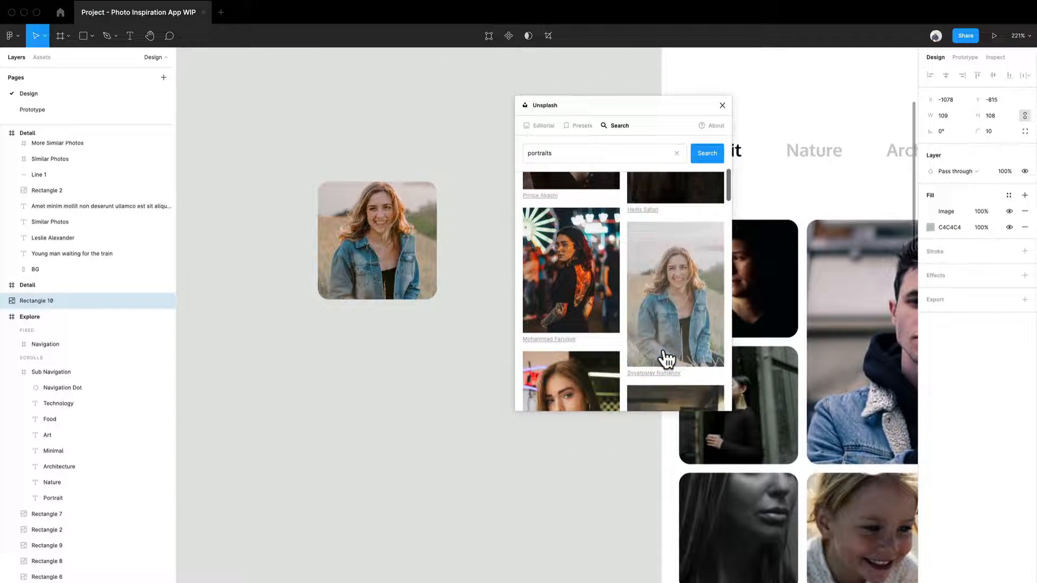
scroll("down", 3)
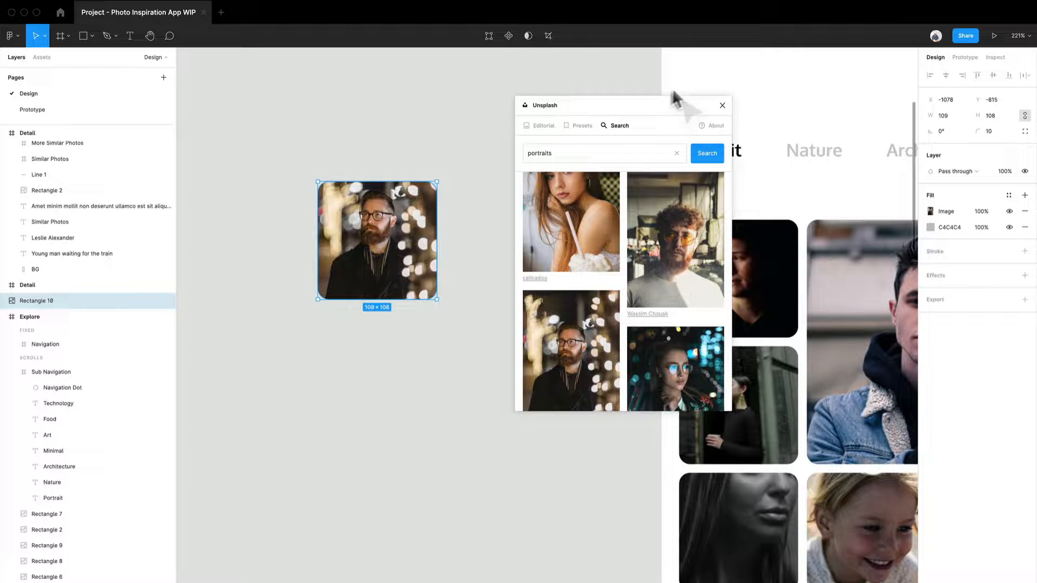
left_click(722, 105)
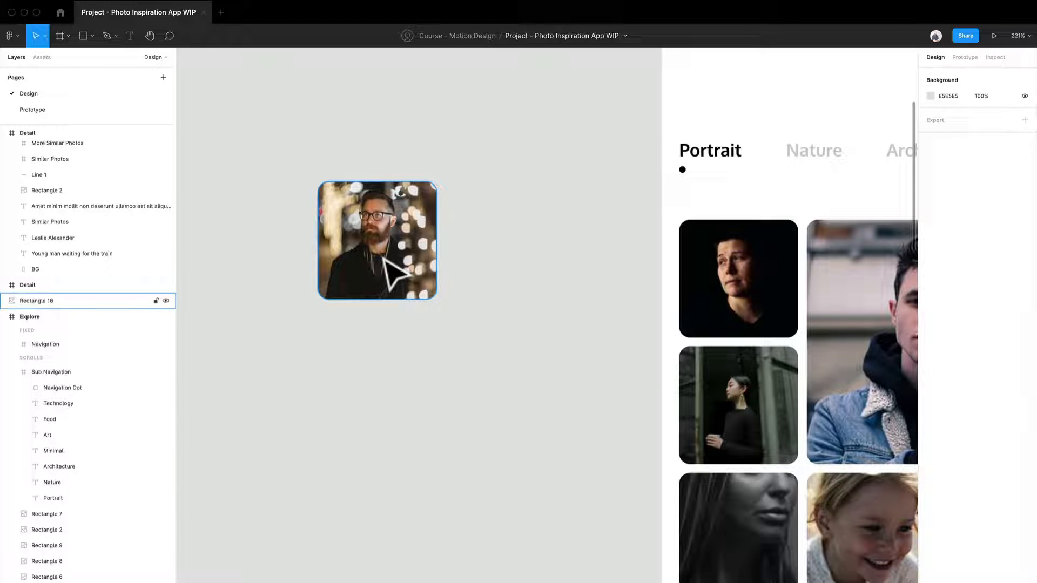
Toggle visibility of the top image fill on the large denim-jacket portrait photo
left_click(376, 239)
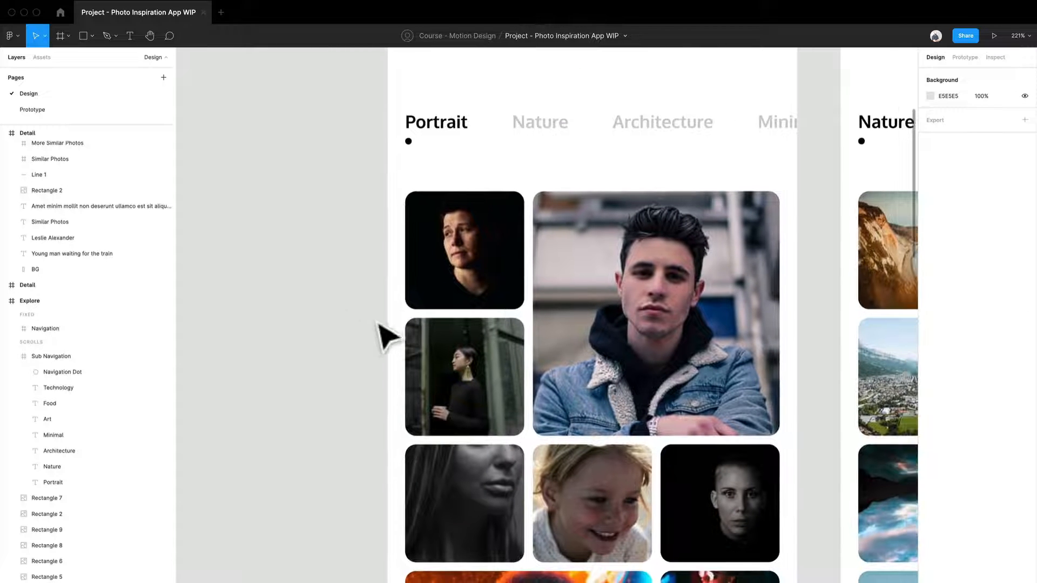
left_click(656, 314)
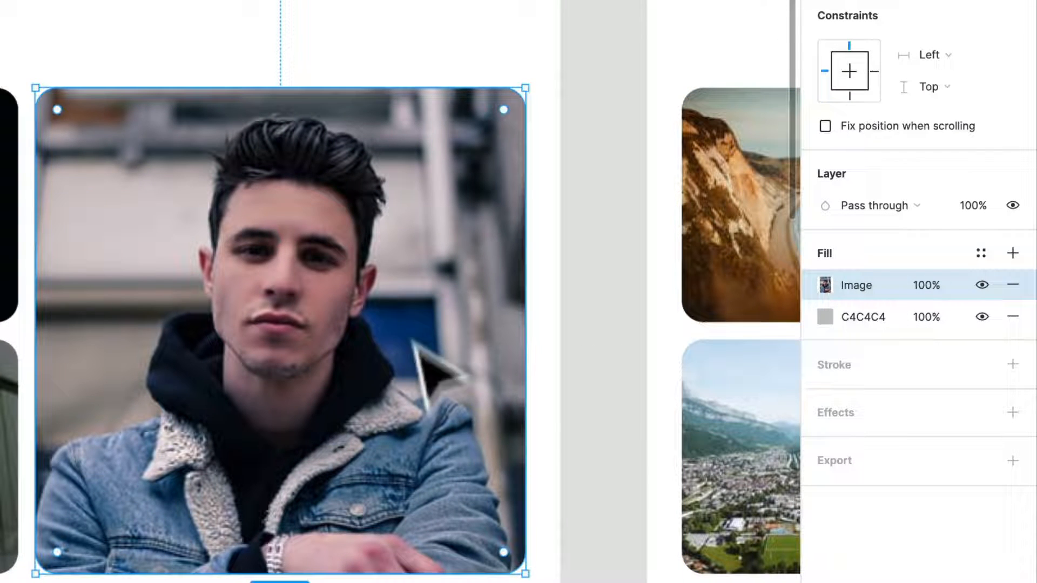
mouse_move(331, 390)
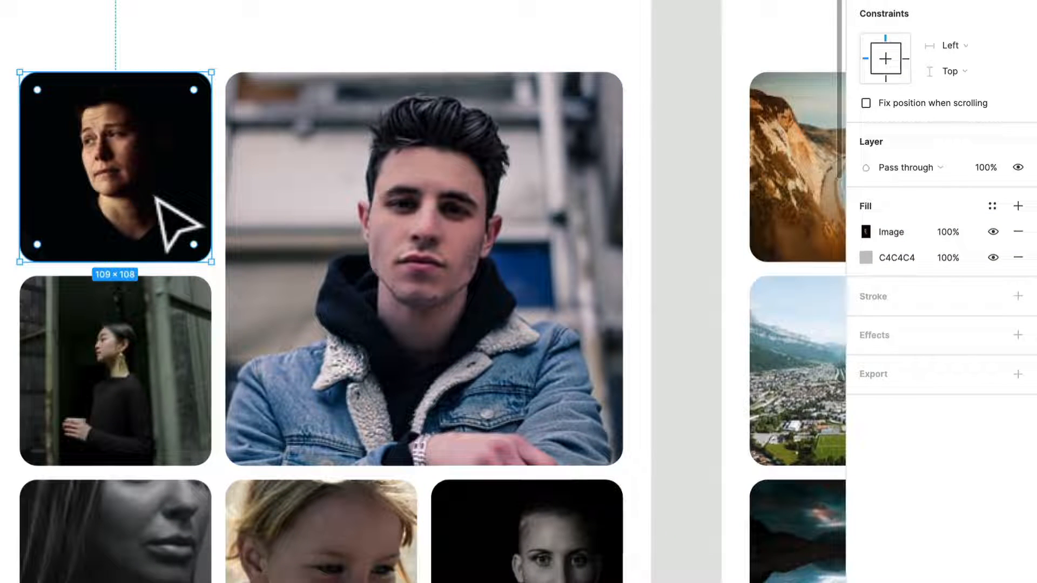
mouse_move(192, 198)
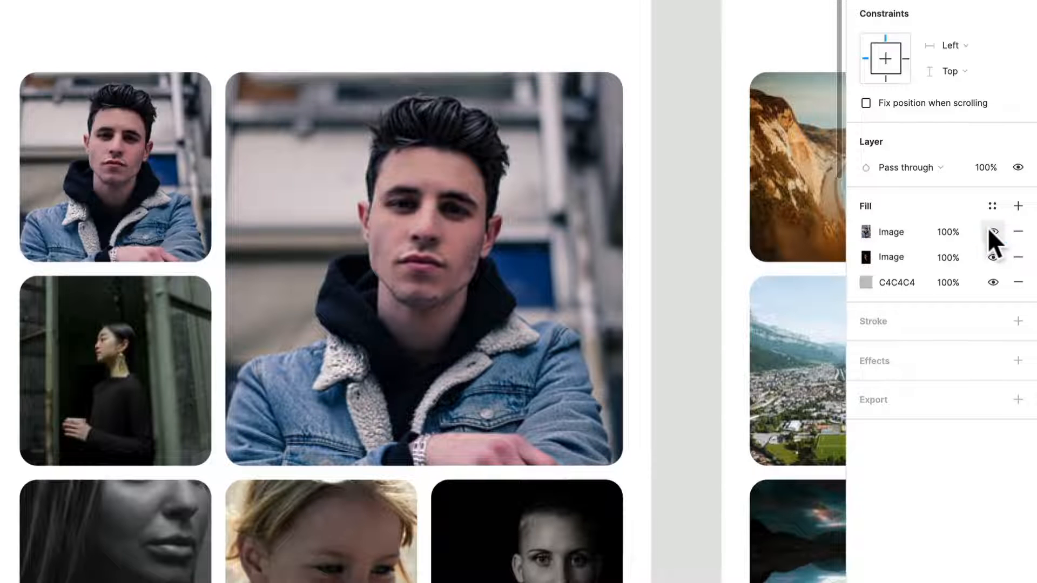
left_click(993, 233)
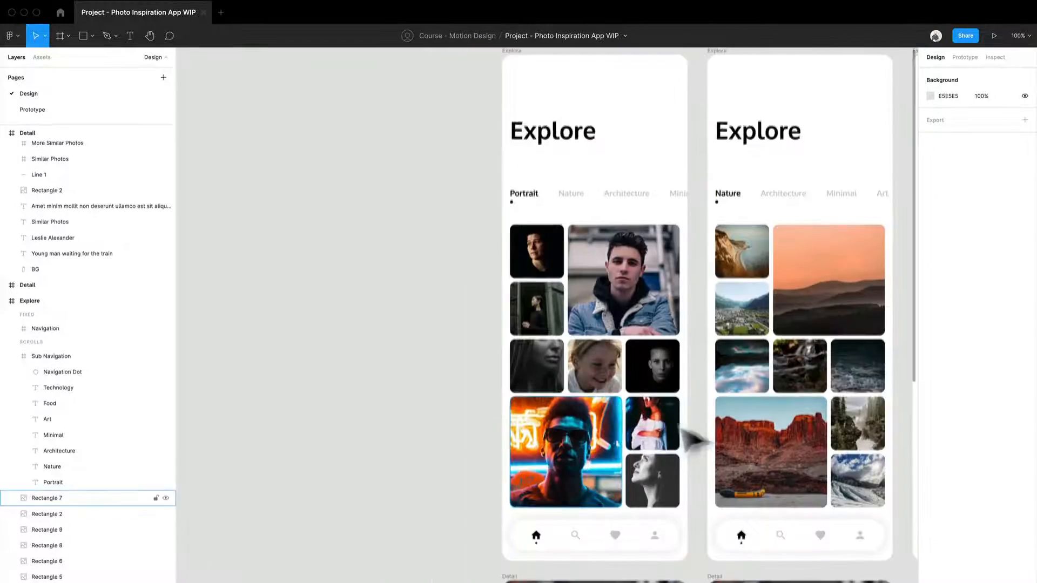
Paste the Explore screen's Navigation bar as its own top-level frame on the canvas
scroll("down", 3)
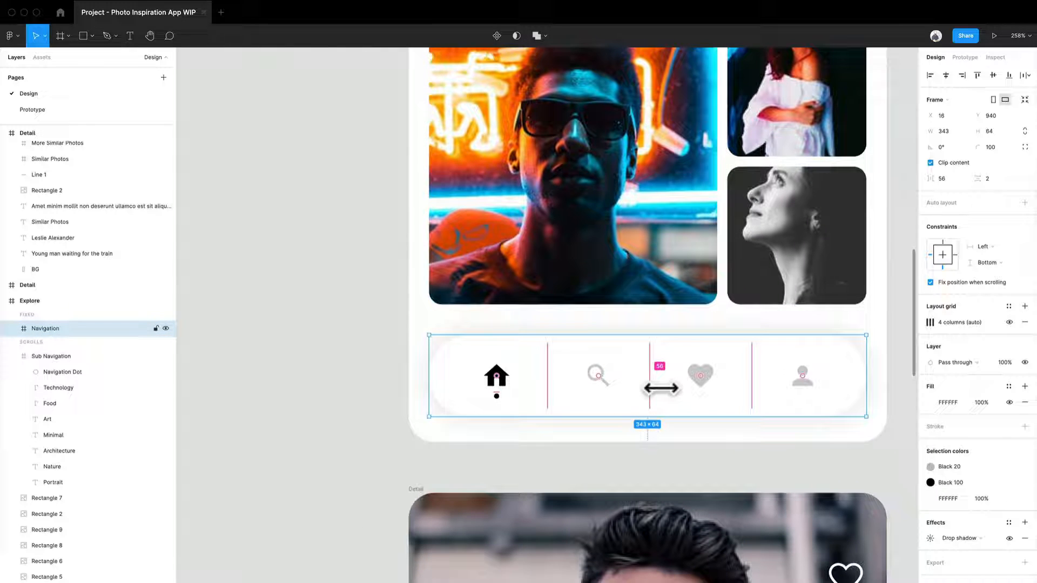
mouse_move(651, 407)
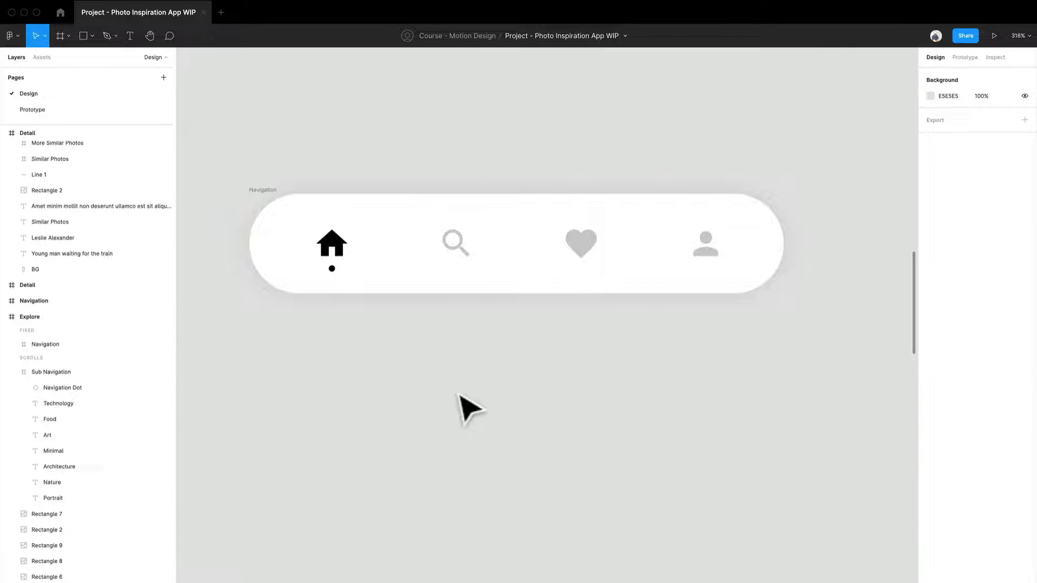
Select the home icon and Navigation frame, then deselect to bring up the canvas actions menu
left_click(332, 243)
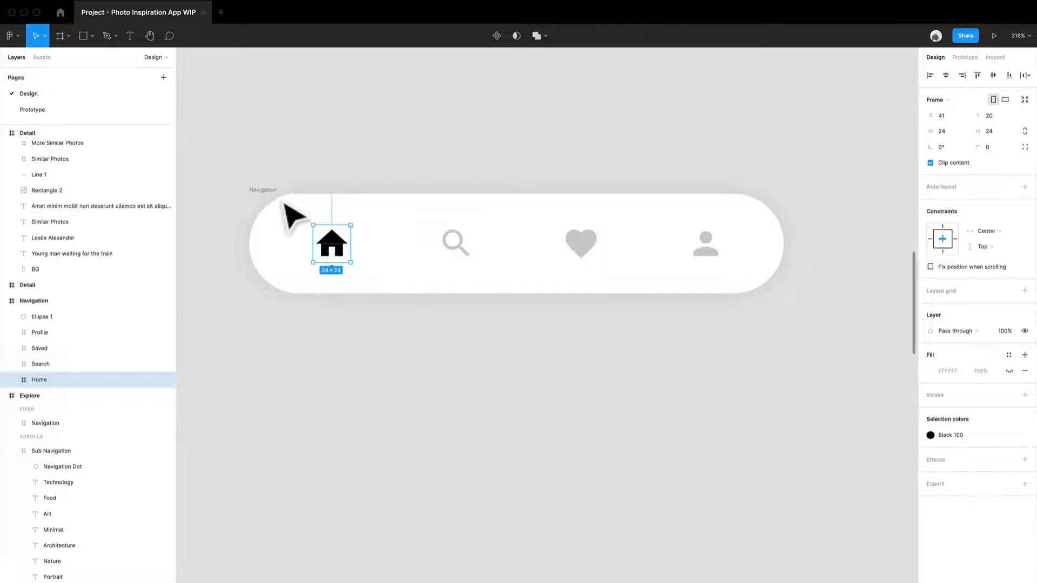
left_click(34, 302)
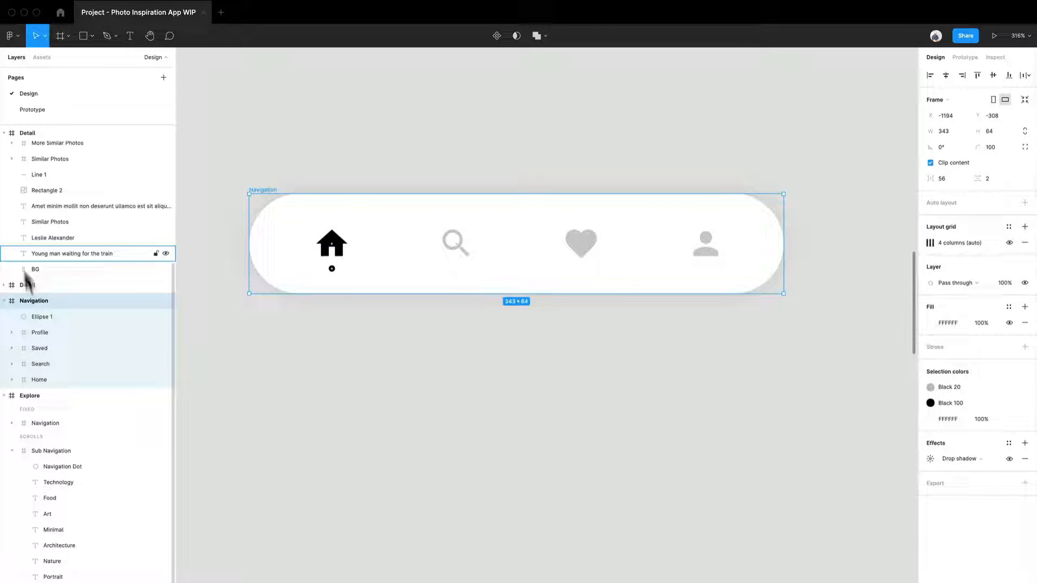
left_click(331, 269)
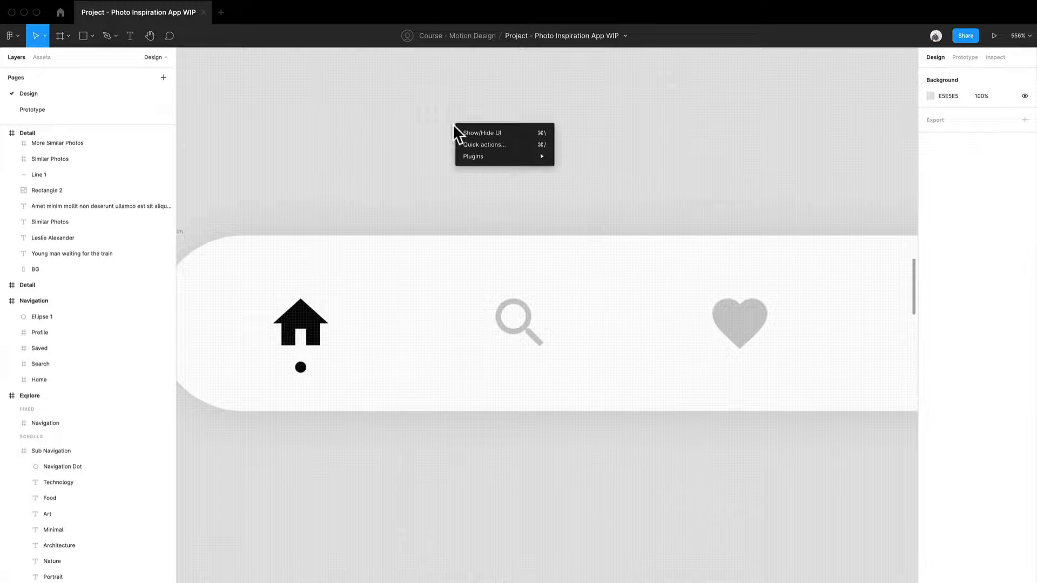
left_click(473, 156)
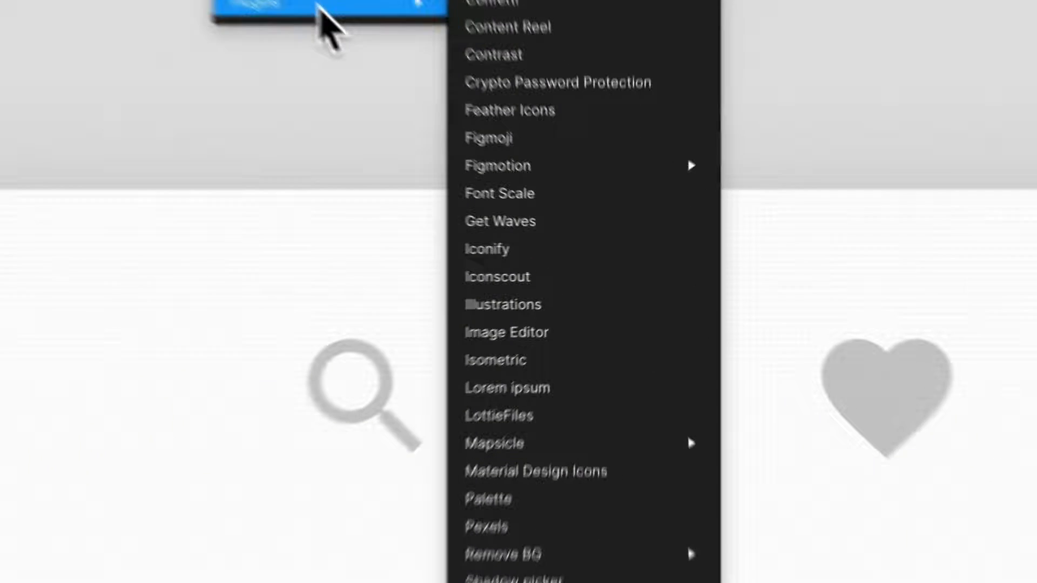
mouse_move(521, 500)
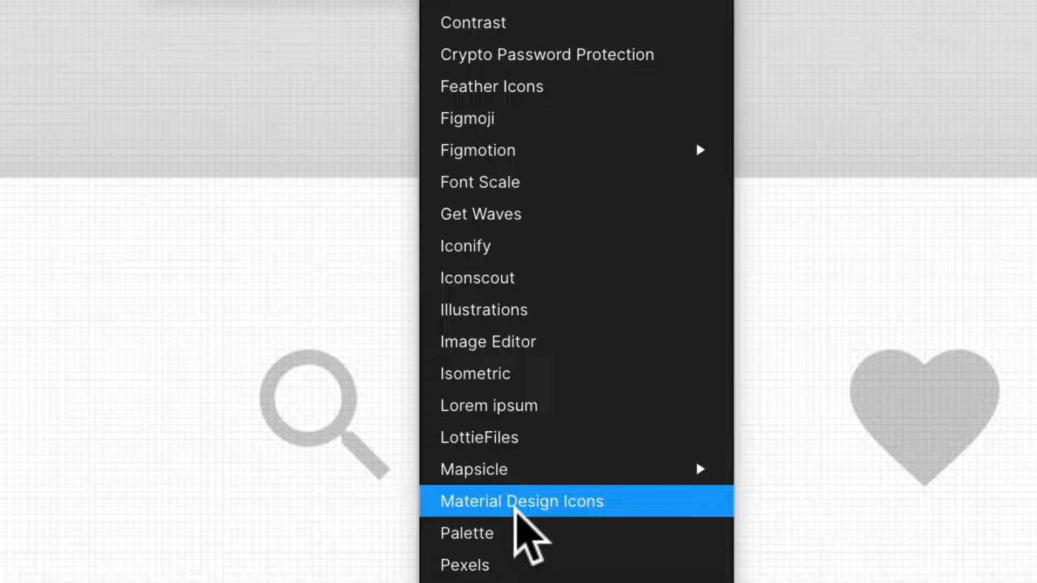
left_click(521, 500)
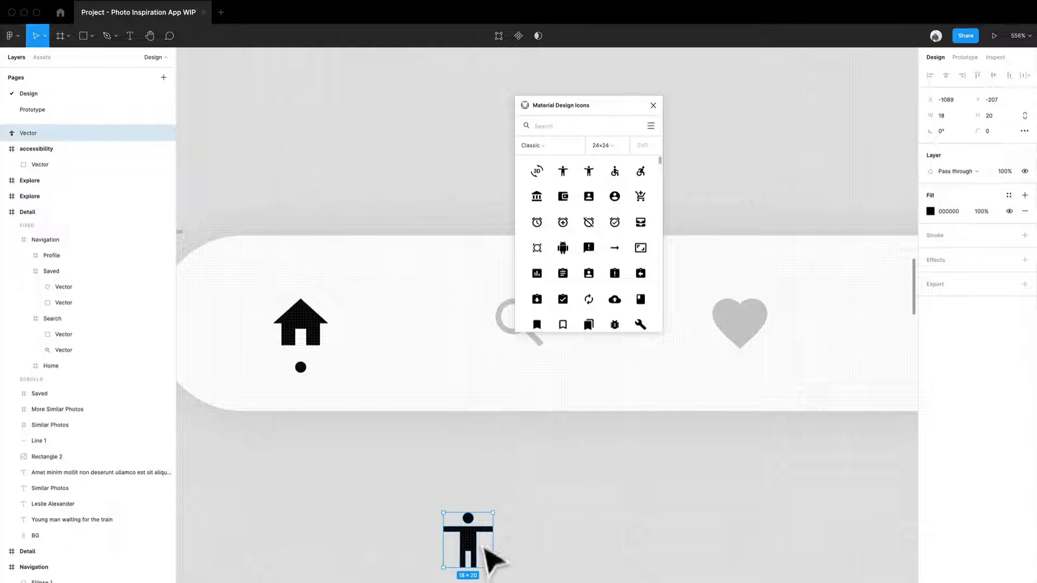
left_click(493, 549)
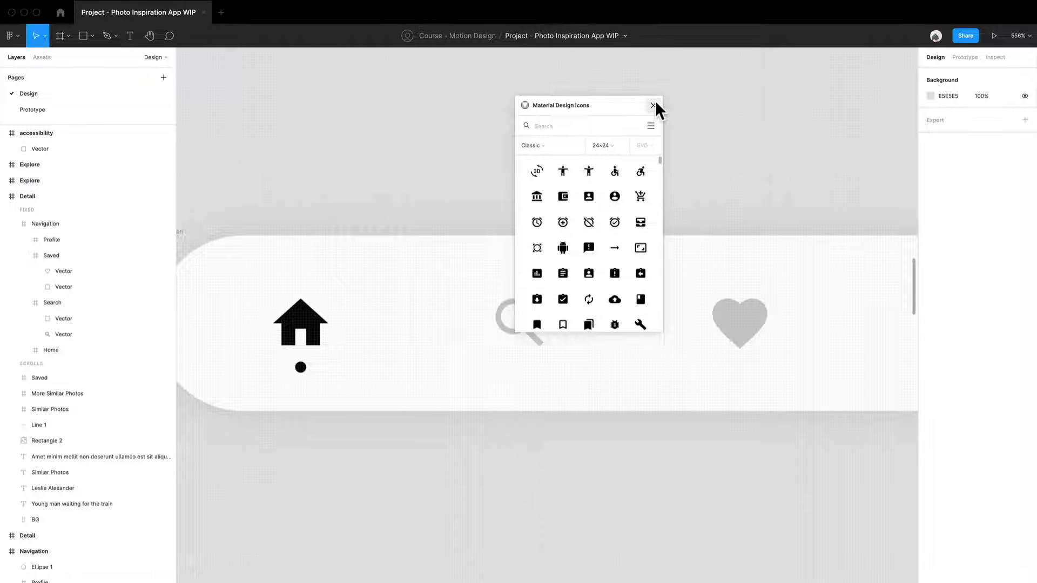
left_click(654, 106)
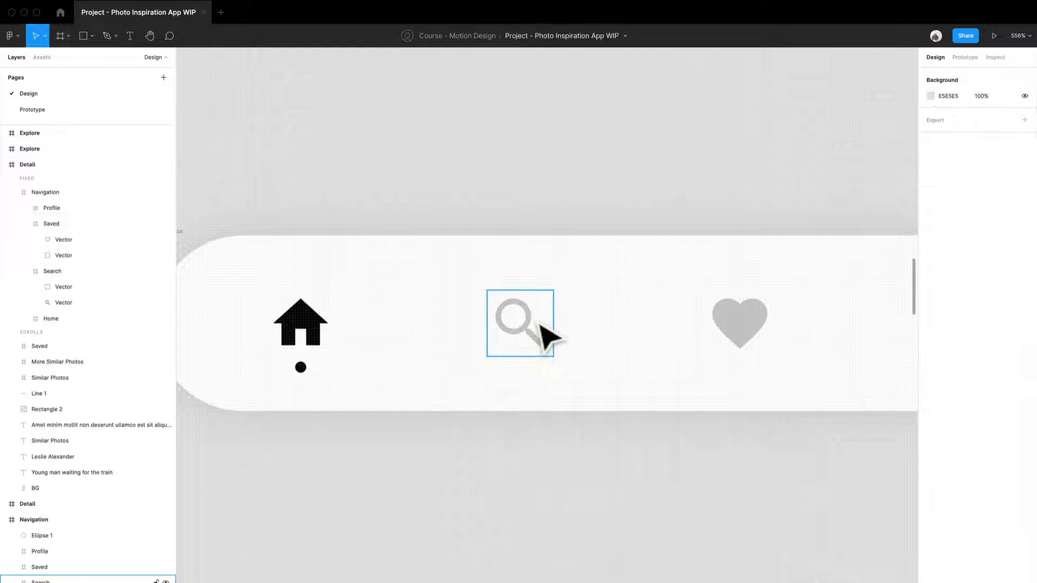
left_click(520, 323)
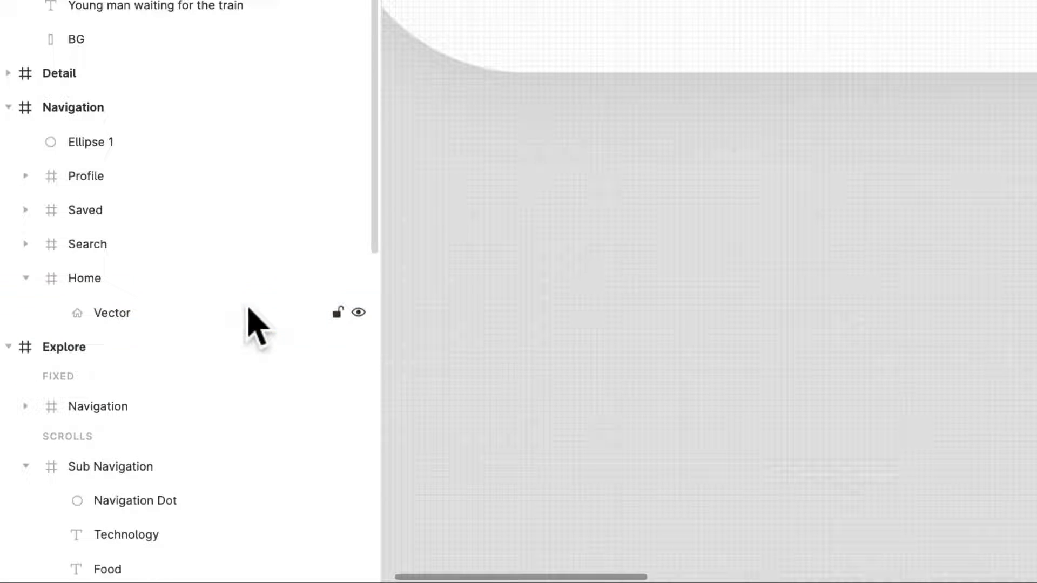
Inspect the search icon vector and select only the Home icon in the Navigation bar
left_click(113, 314)
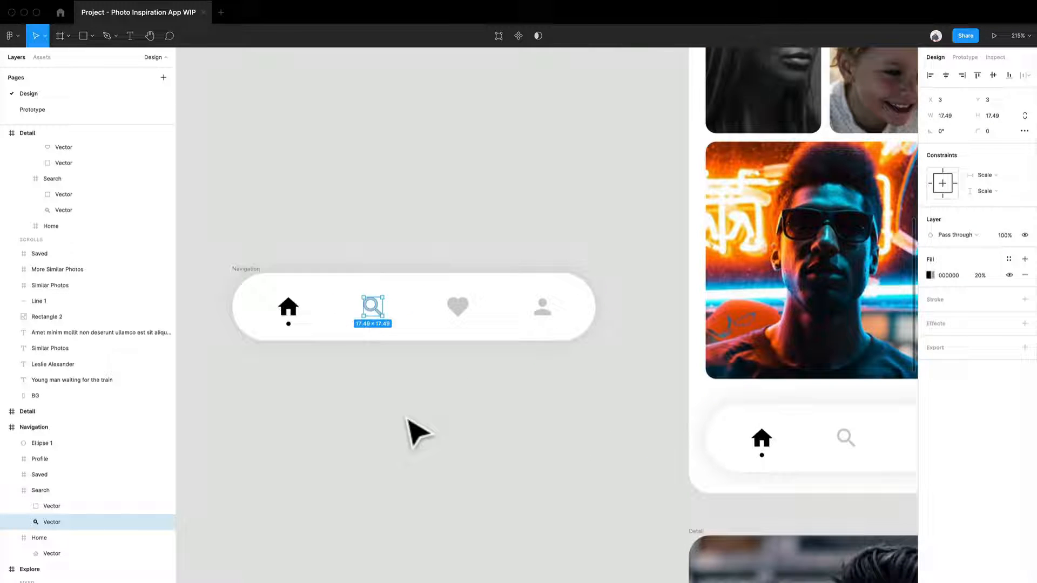
left_click(420, 430)
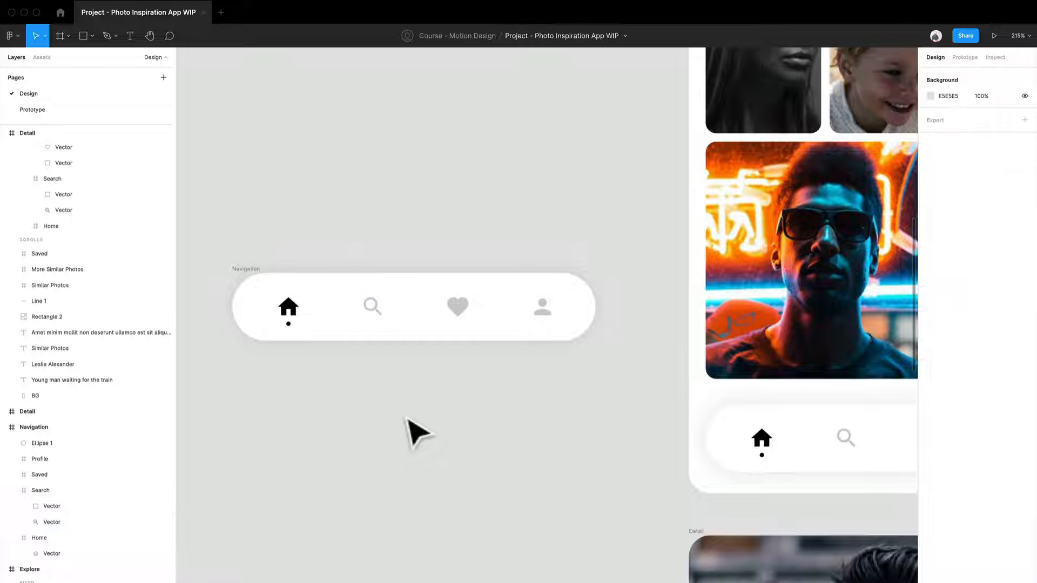
mouse_move(308, 311)
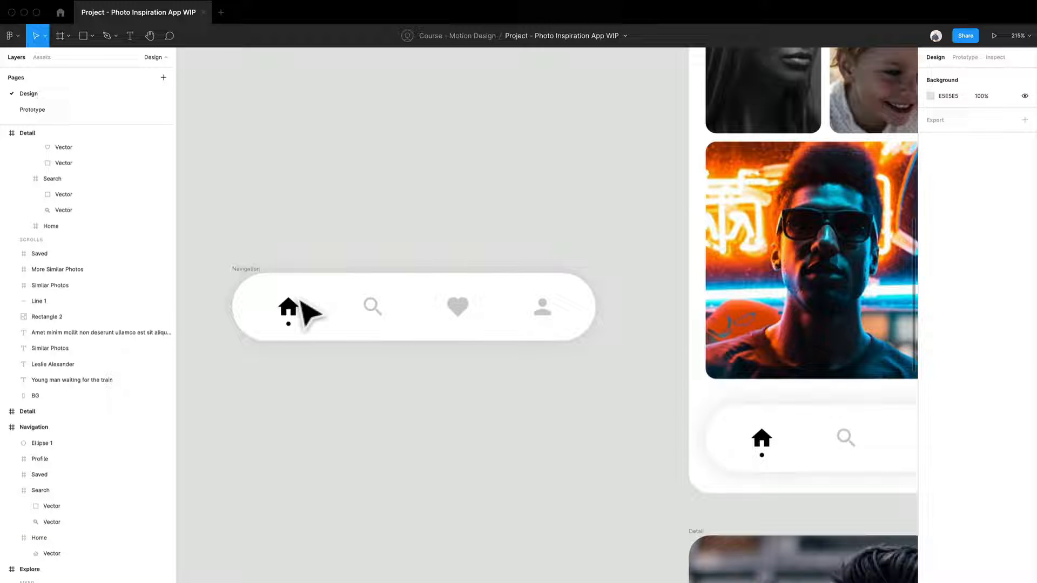
left_click(287, 307)
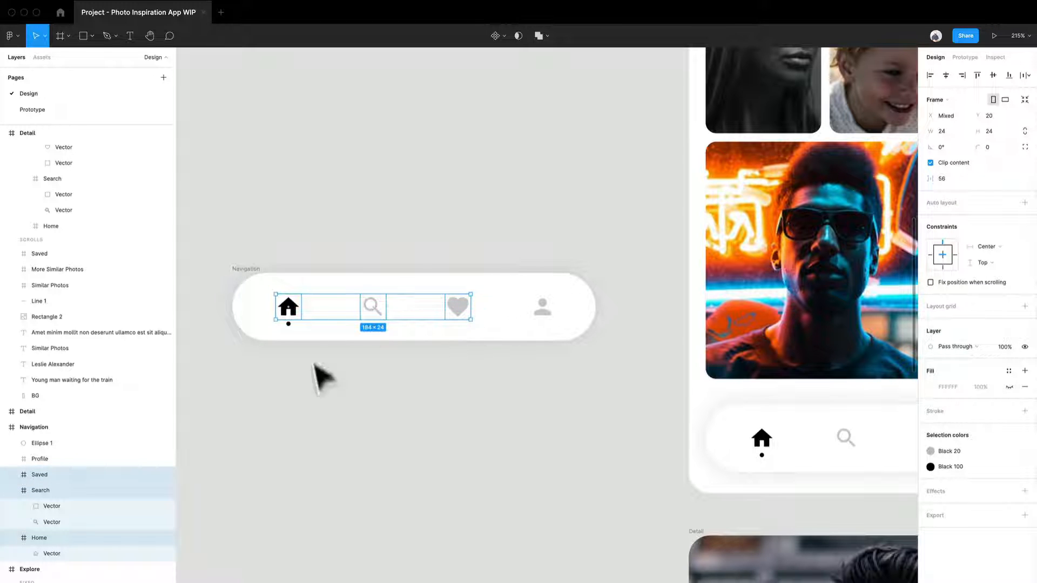
left_click(288, 306)
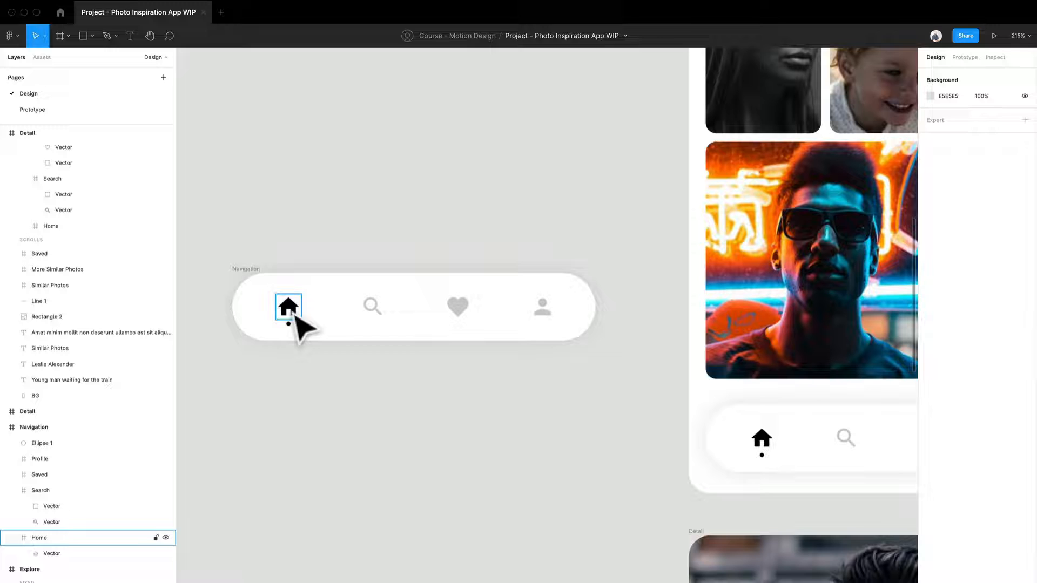
mouse_move(315, 331)
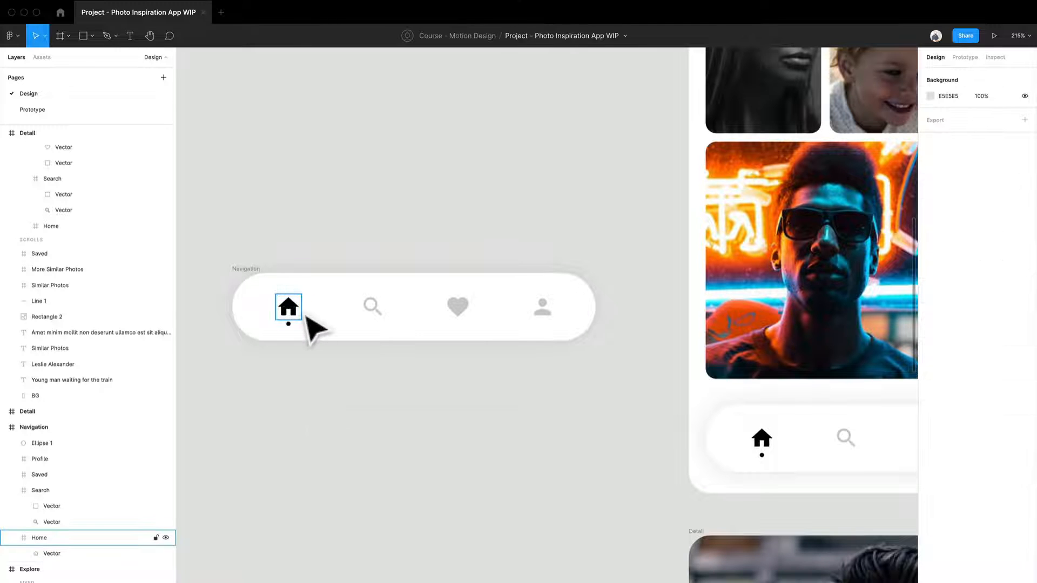
Add search, heart and profile to the selection and adjust spacing so the icons are uneven
left_click(287, 305)
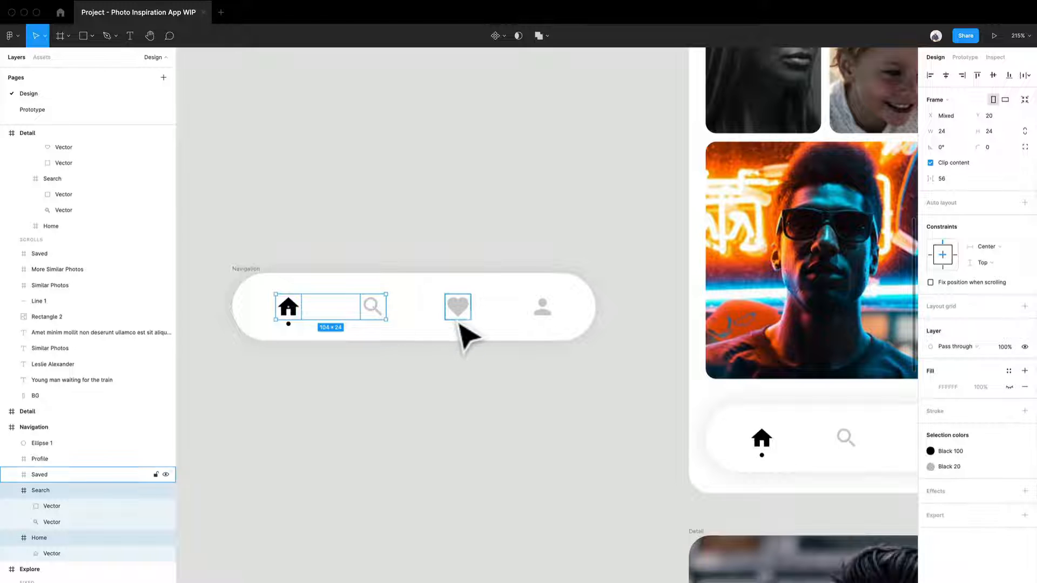
left_click(541, 306)
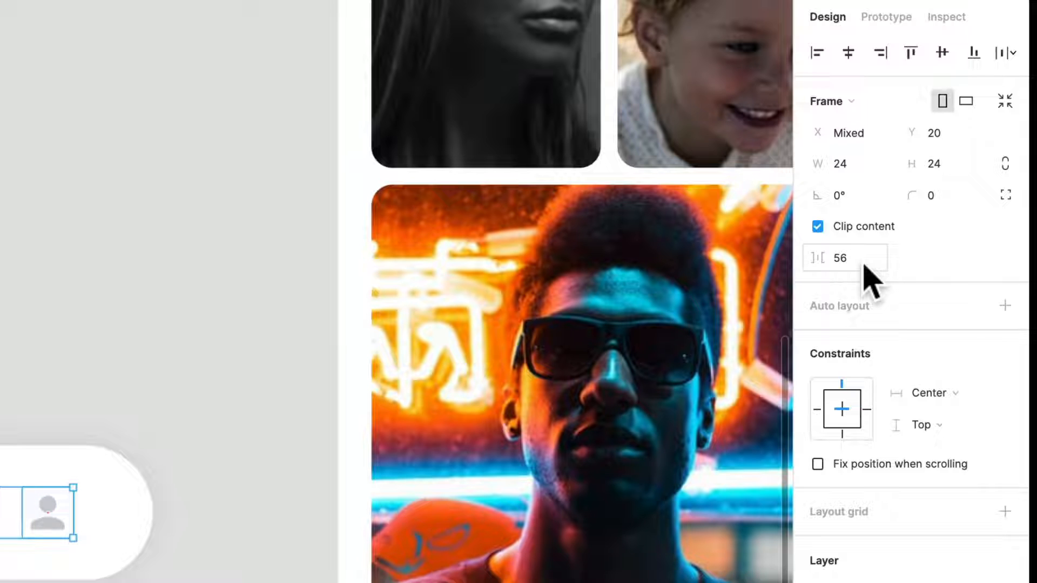
left_click(845, 258)
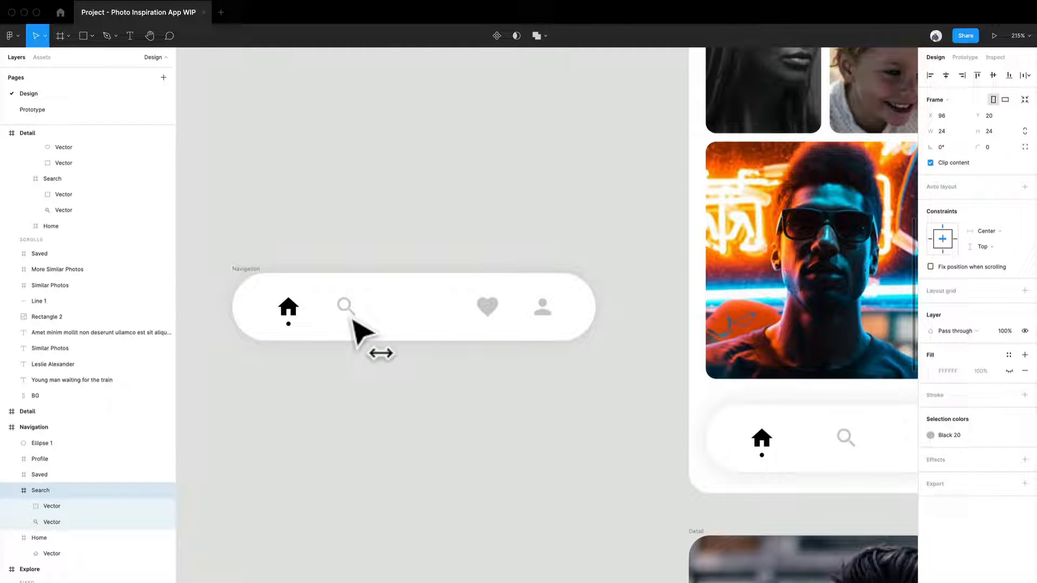
Distribute the four navigation icons with even horizontal spacing, 56 apart
left_click(542, 306)
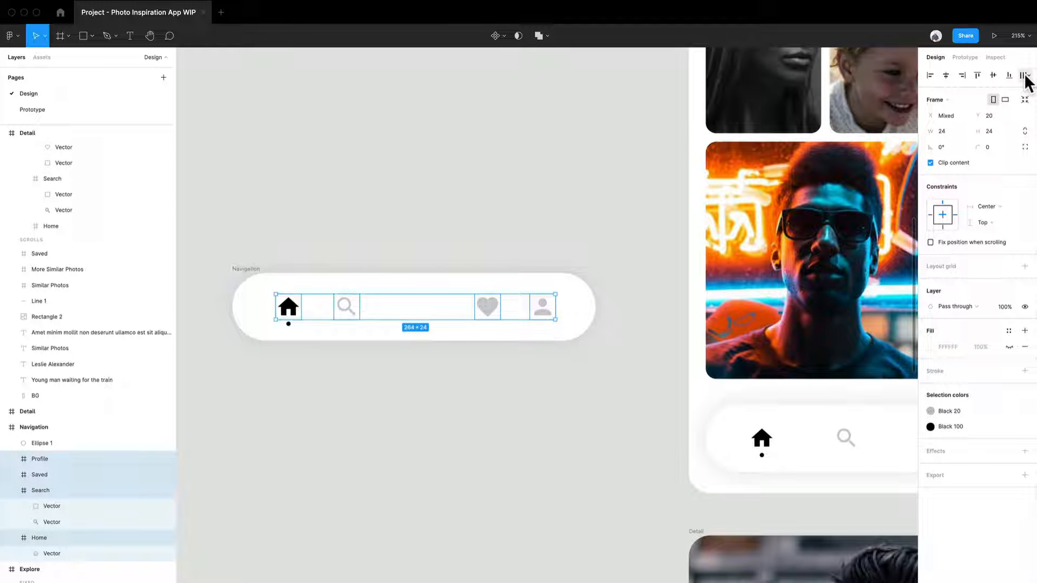
left_click(1027, 75)
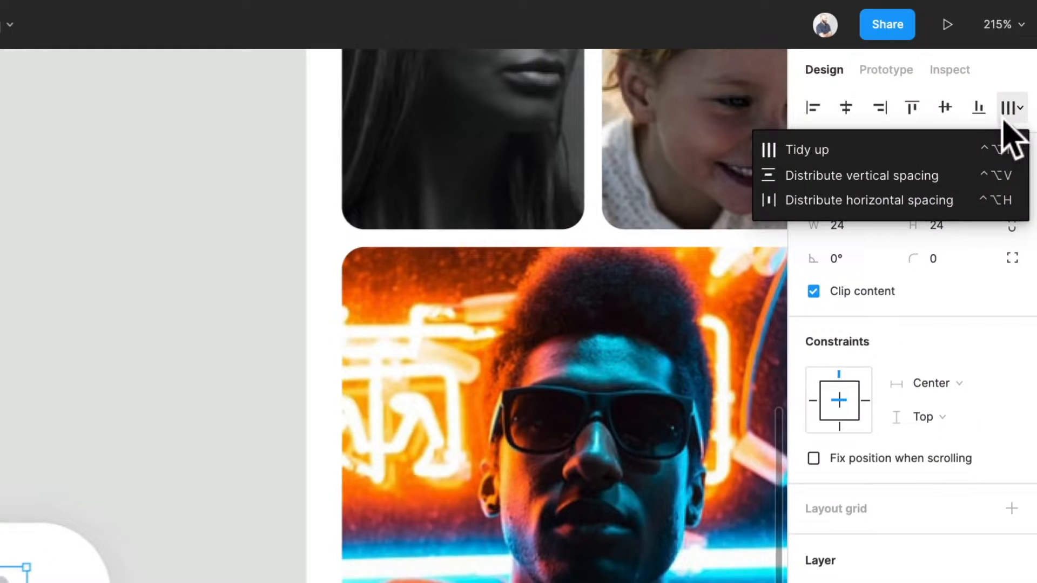
mouse_move(867, 201)
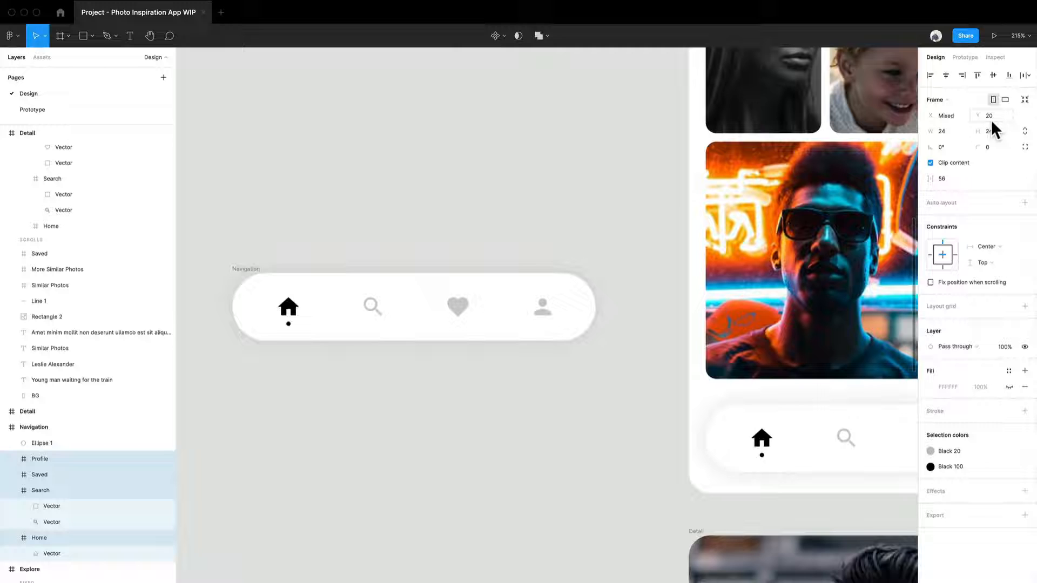
left_click(417, 306)
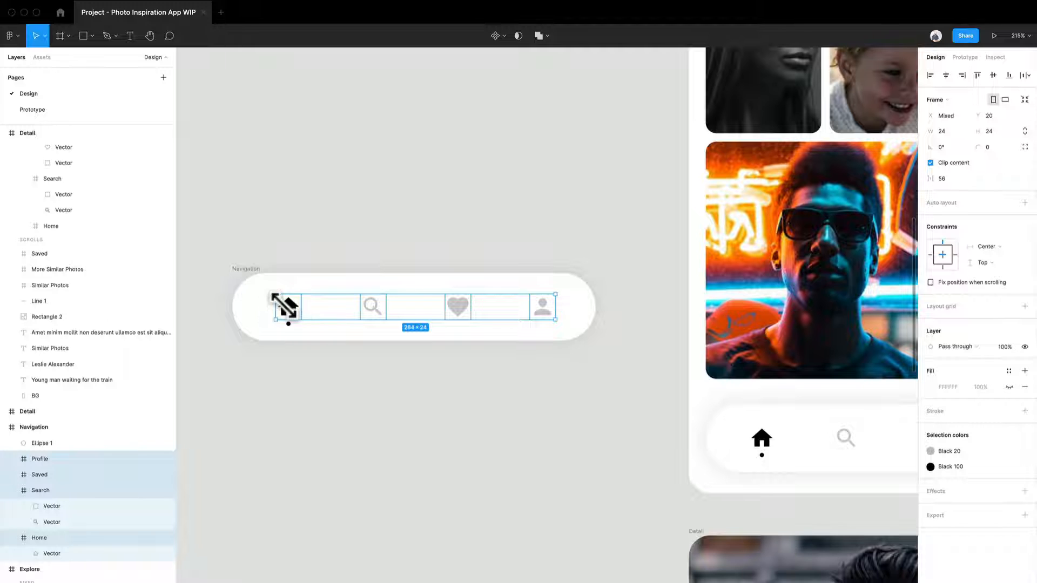
mouse_move(537, 409)
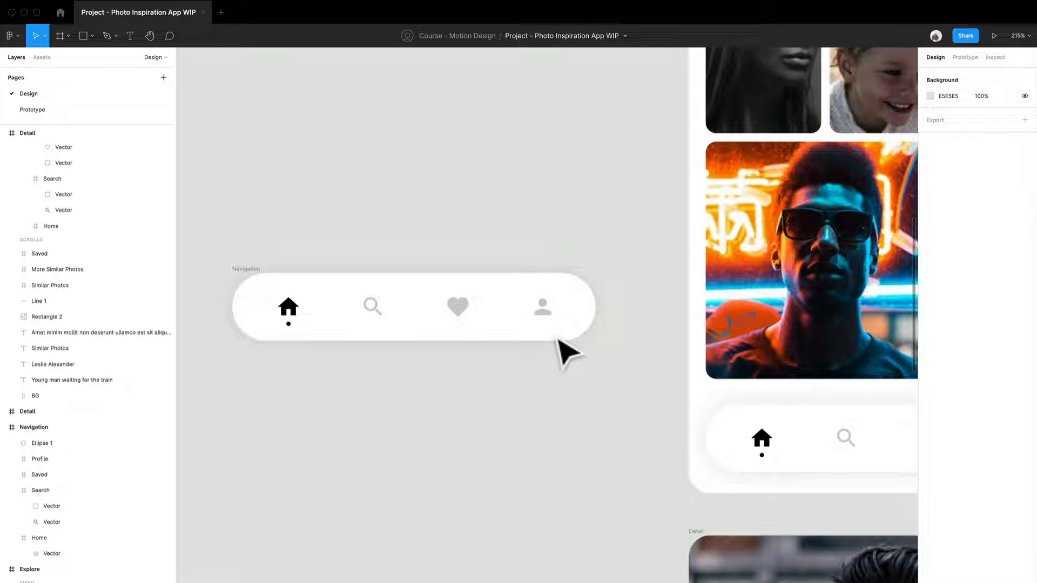
mouse_move(317, 427)
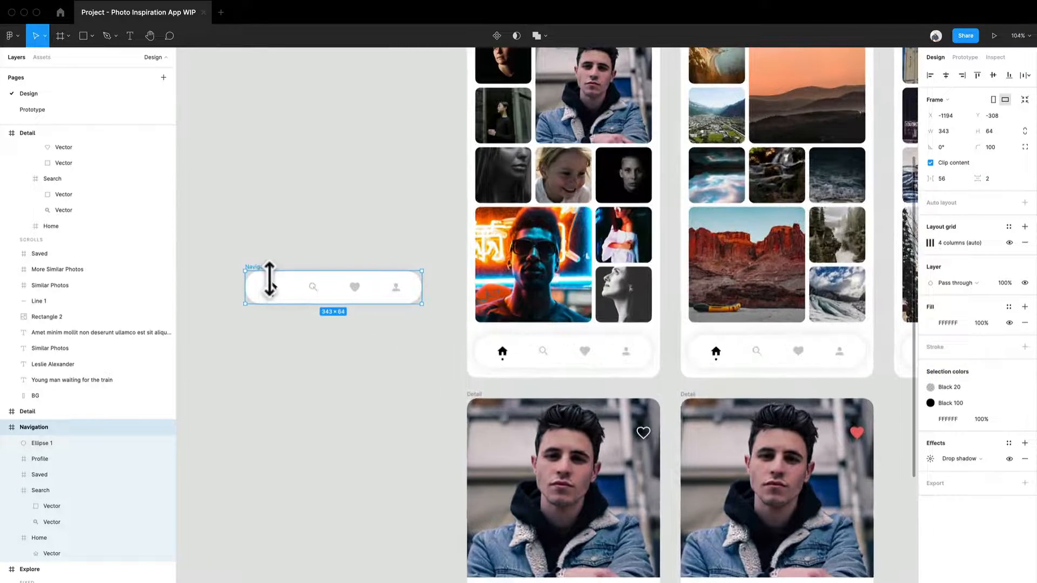
Enable 'Fix position when scrolling' on the Explore screen's Navigation bar and start the prototype preview
left_click(777, 351)
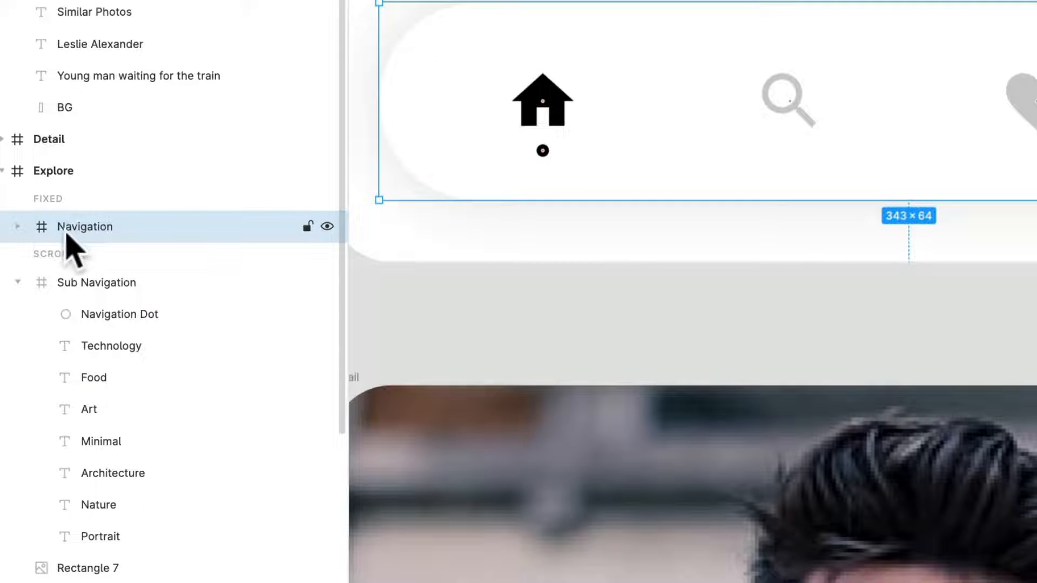
left_click(64, 107)
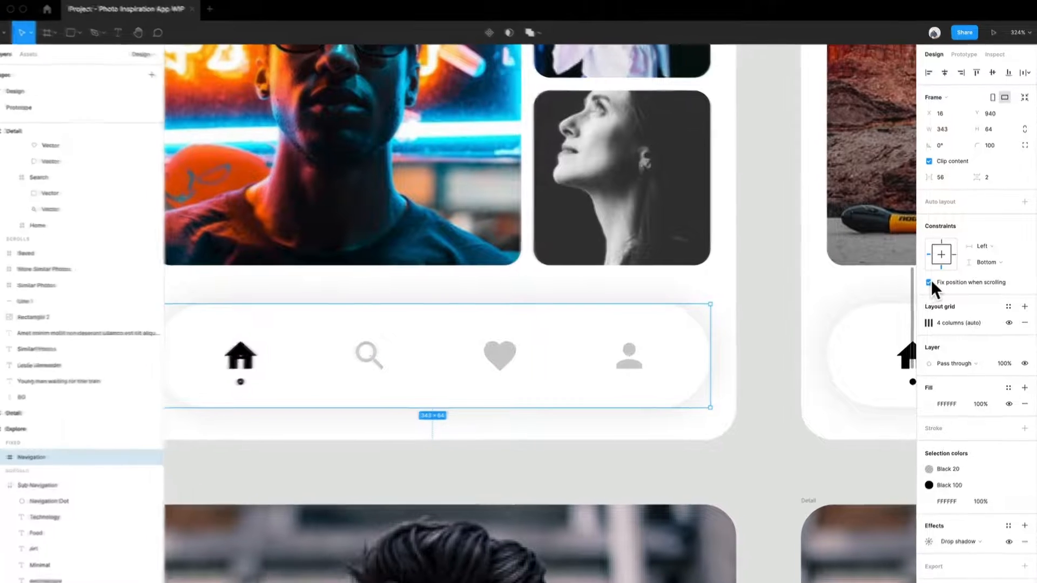
left_click(930, 282)
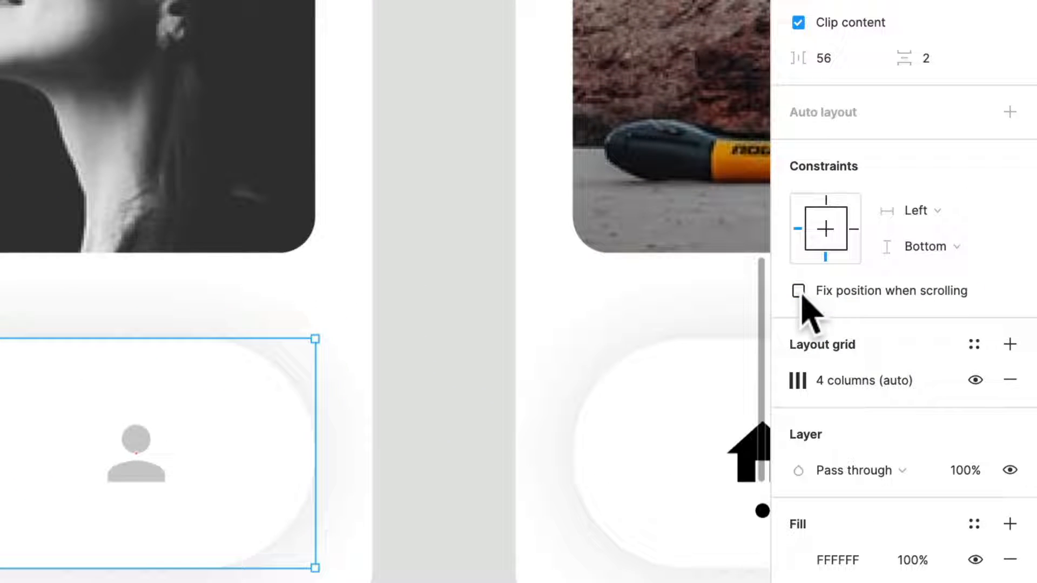
left_click(799, 291)
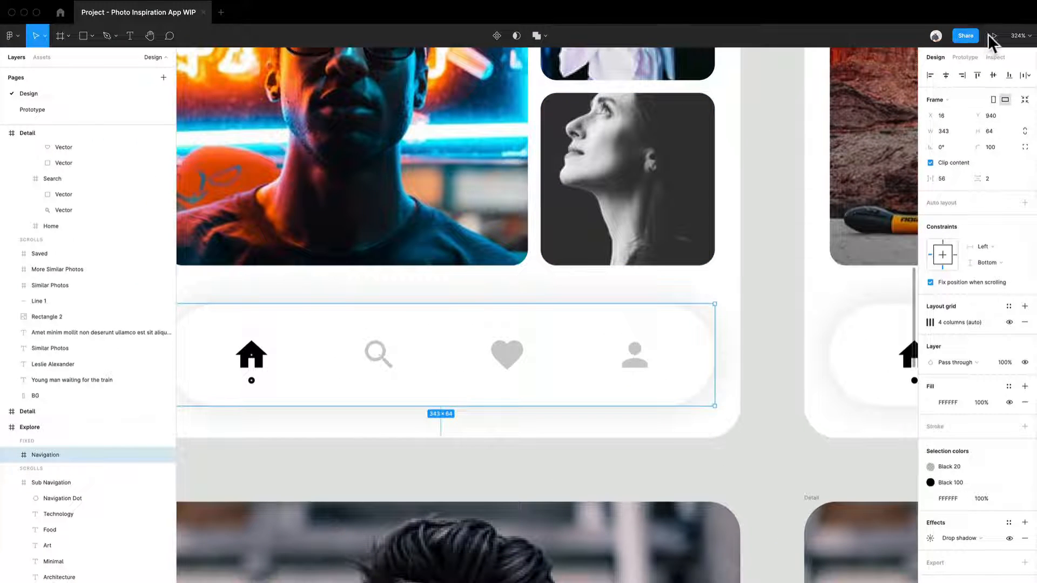
left_click(992, 36)
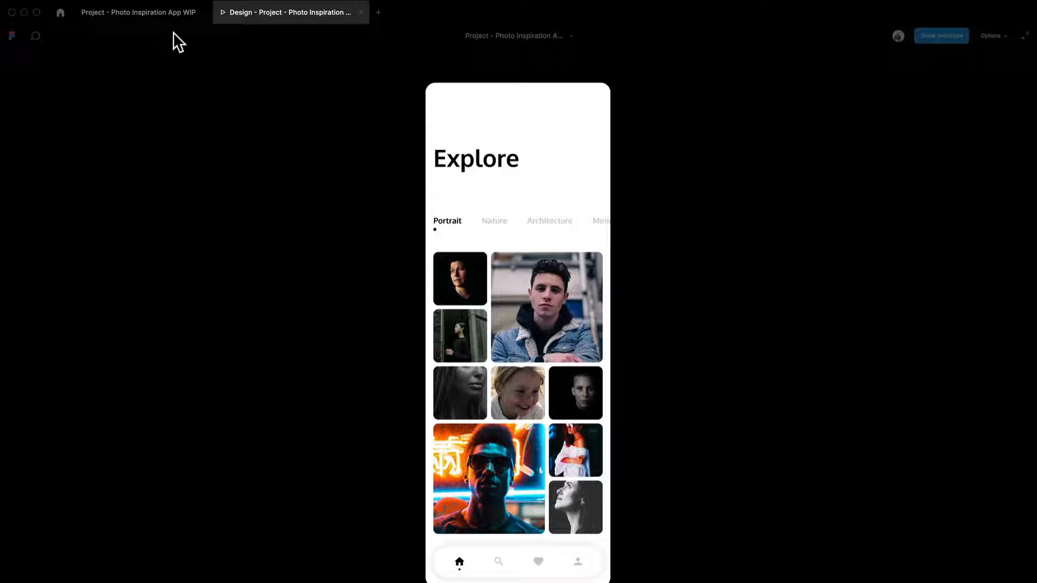
Return from the prototype preview tab to the design file
left_click(139, 12)
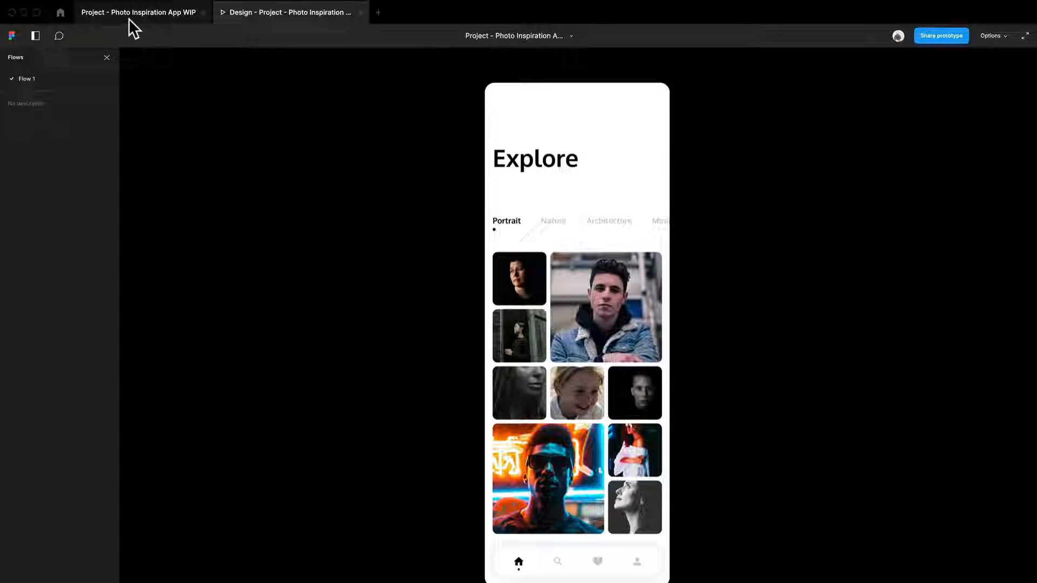
left_click(139, 12)
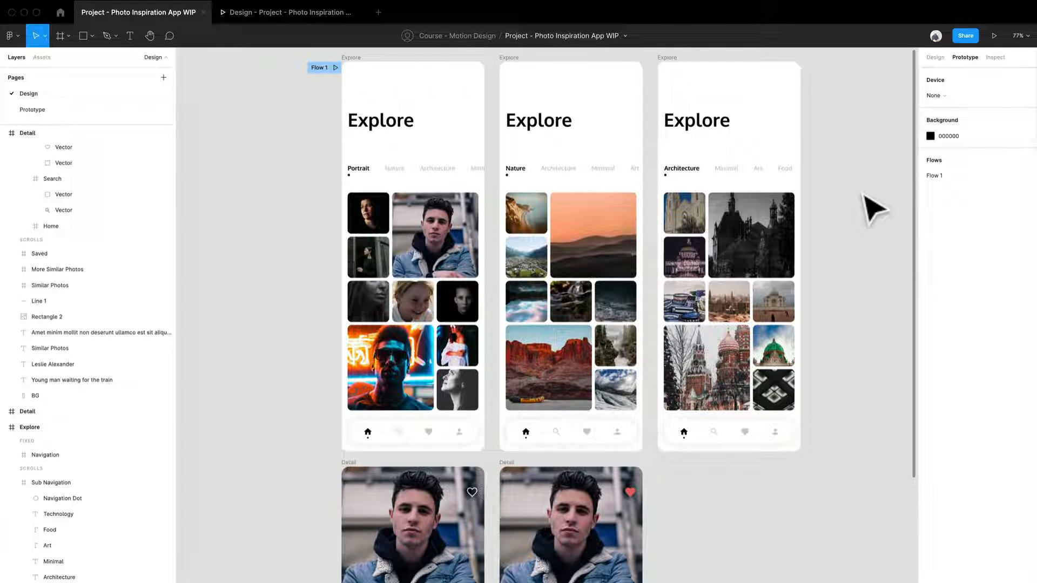
Set the prototype device to iPhone 11 Pro and view the Explore screen inside the phone frame
left_click(938, 95)
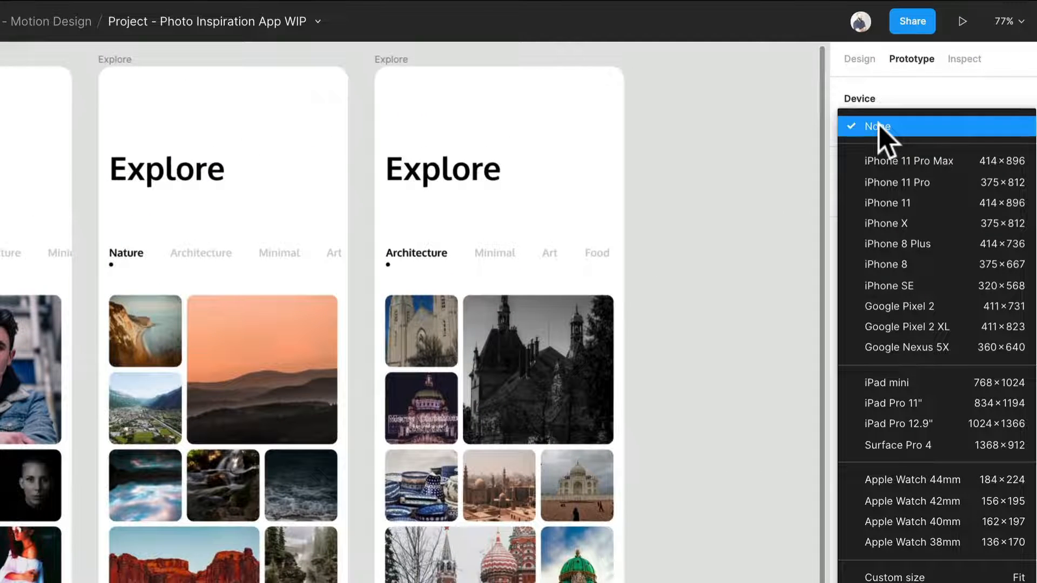
left_click(898, 183)
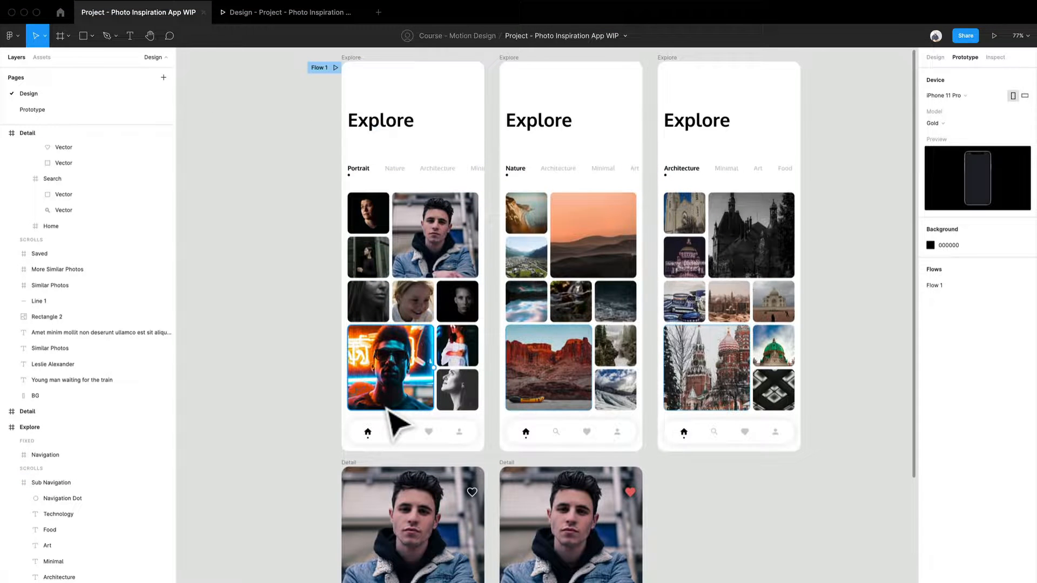
scroll("down", 3)
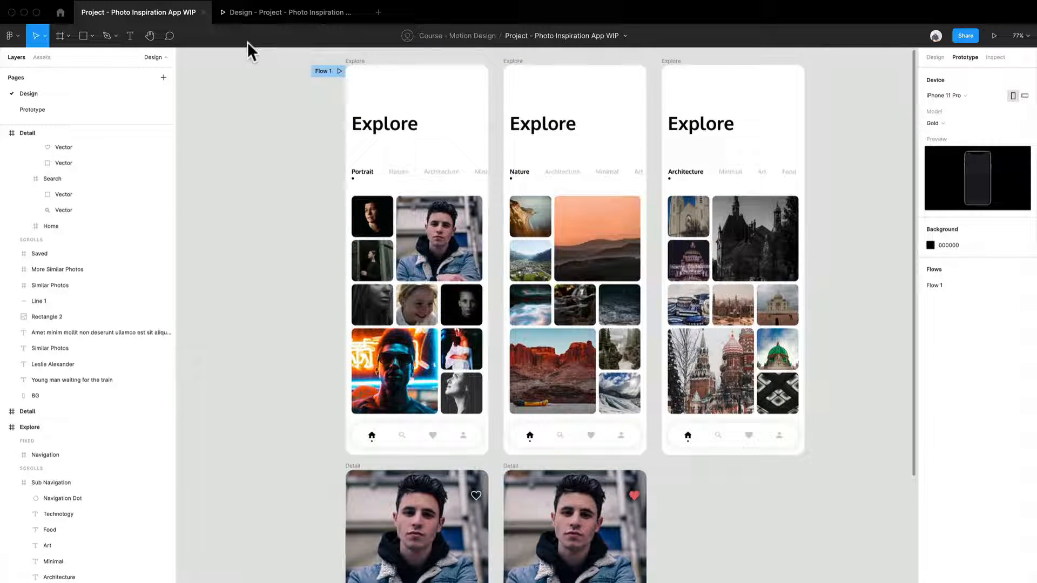
left_click(994, 36)
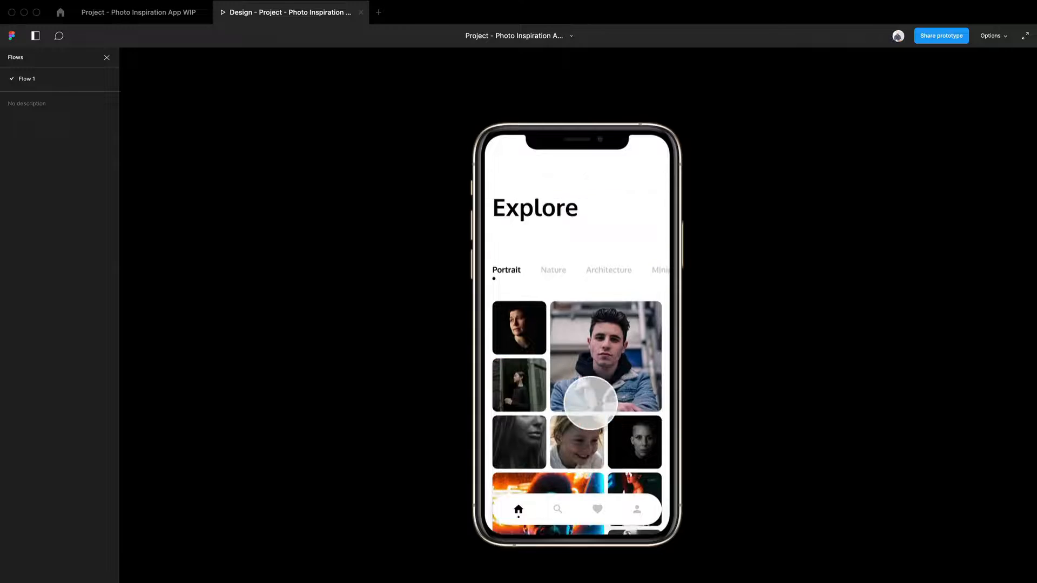
scroll("down", 3)
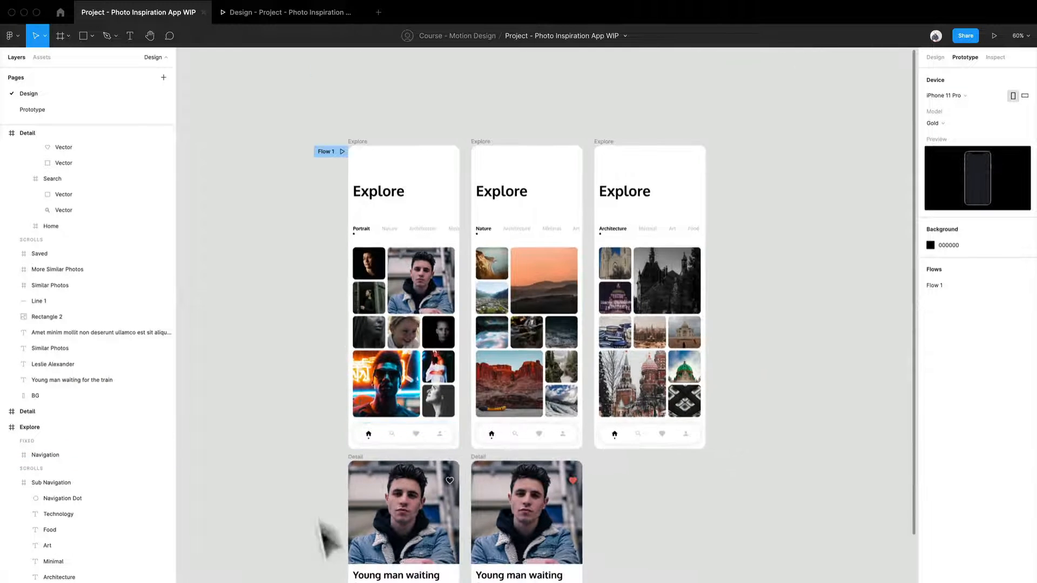
scroll("down", 3)
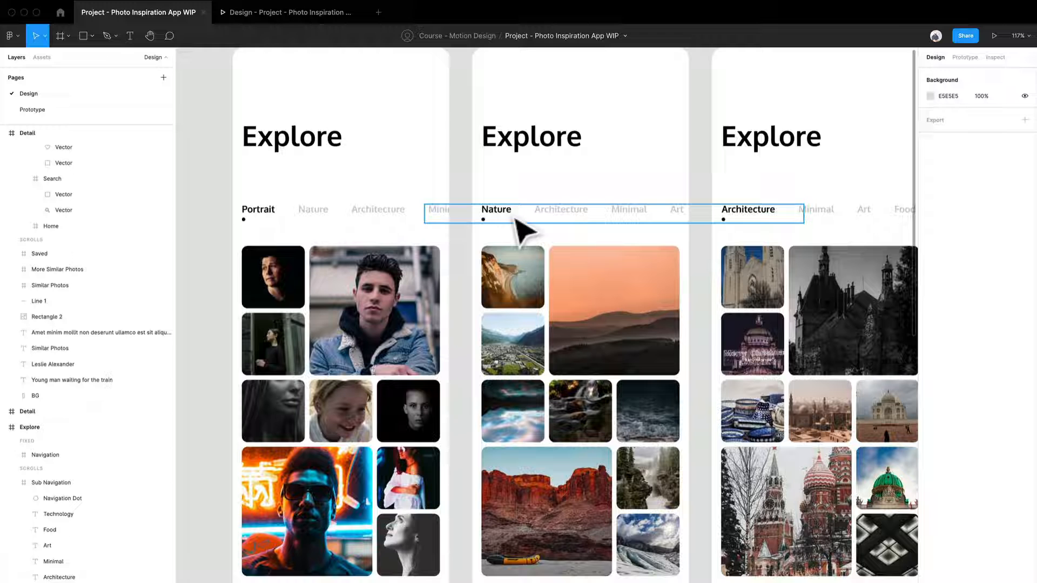
left_click(496, 209)
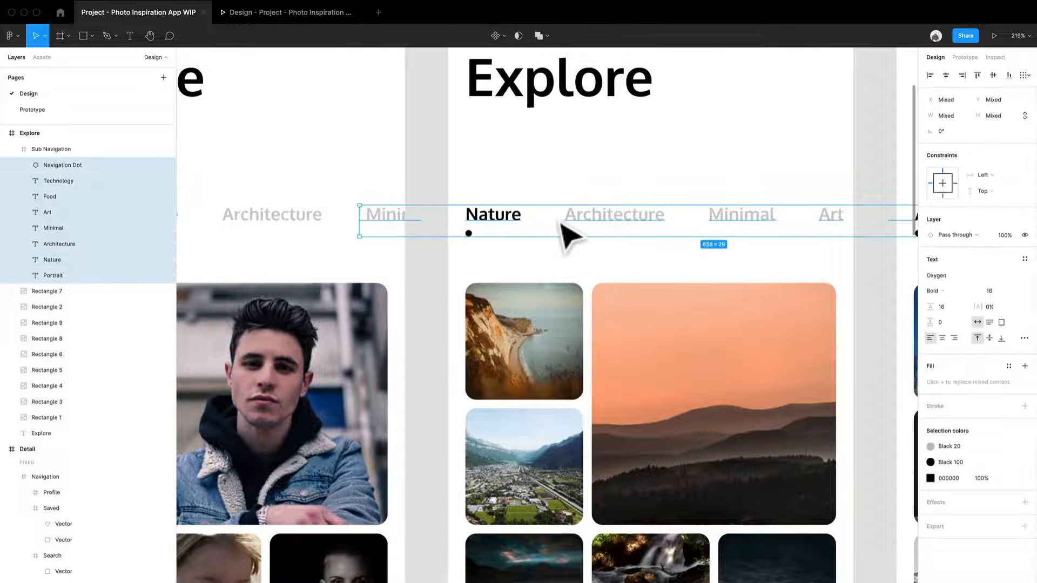
mouse_move(483, 255)
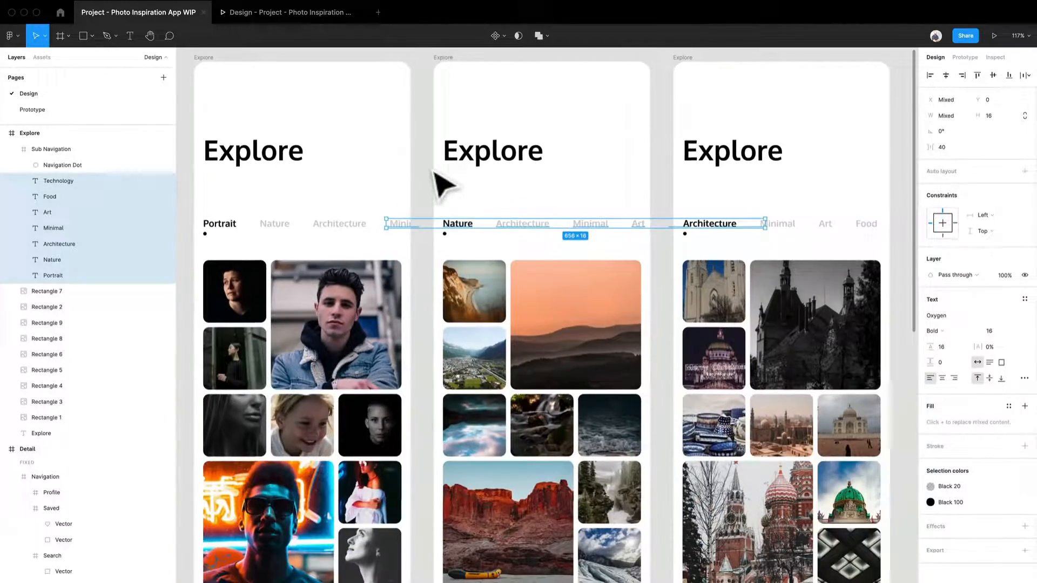
scroll("down", 3)
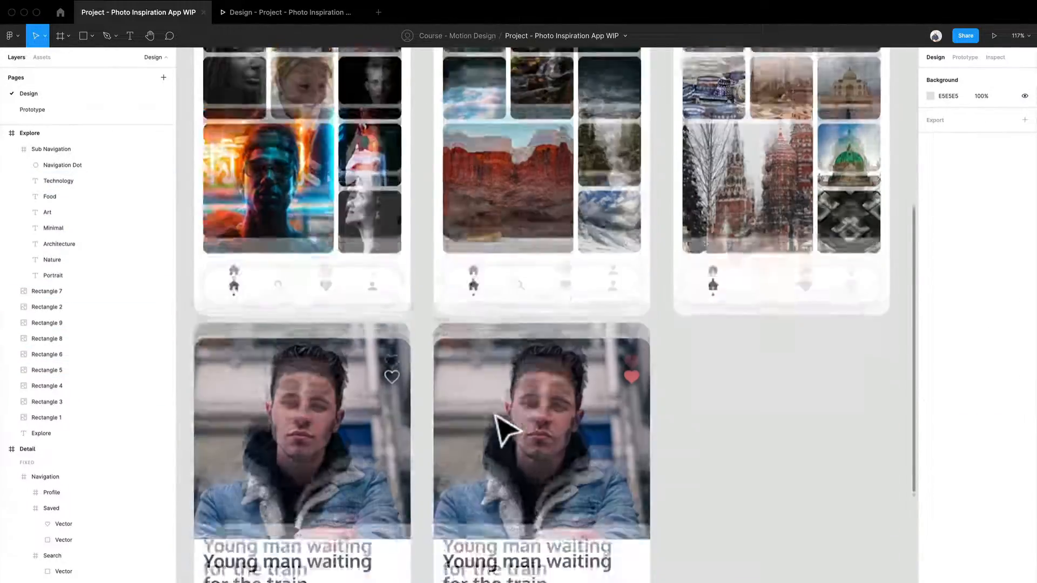
scroll("down", 3)
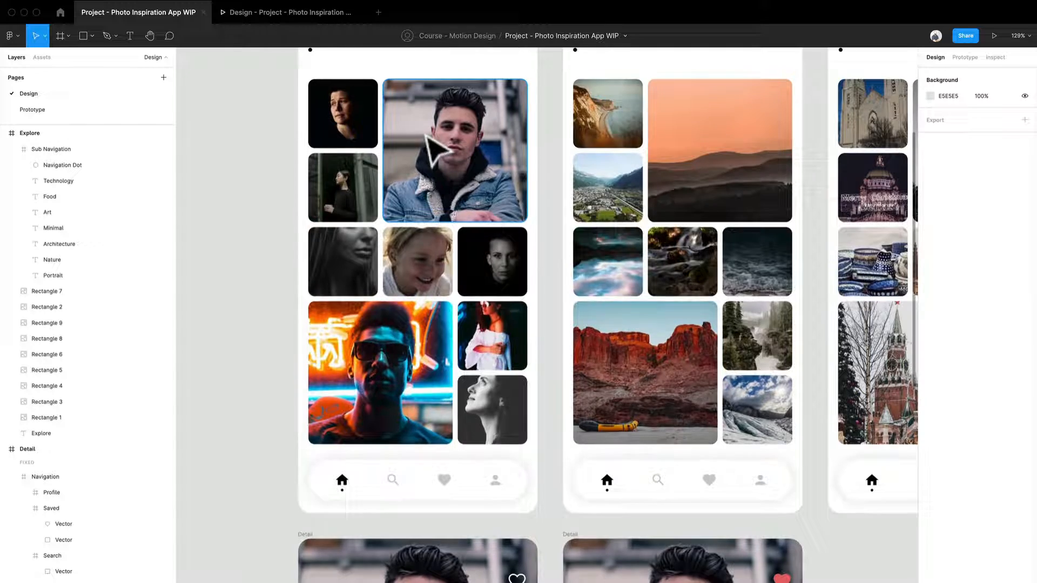
scroll("down", 3)
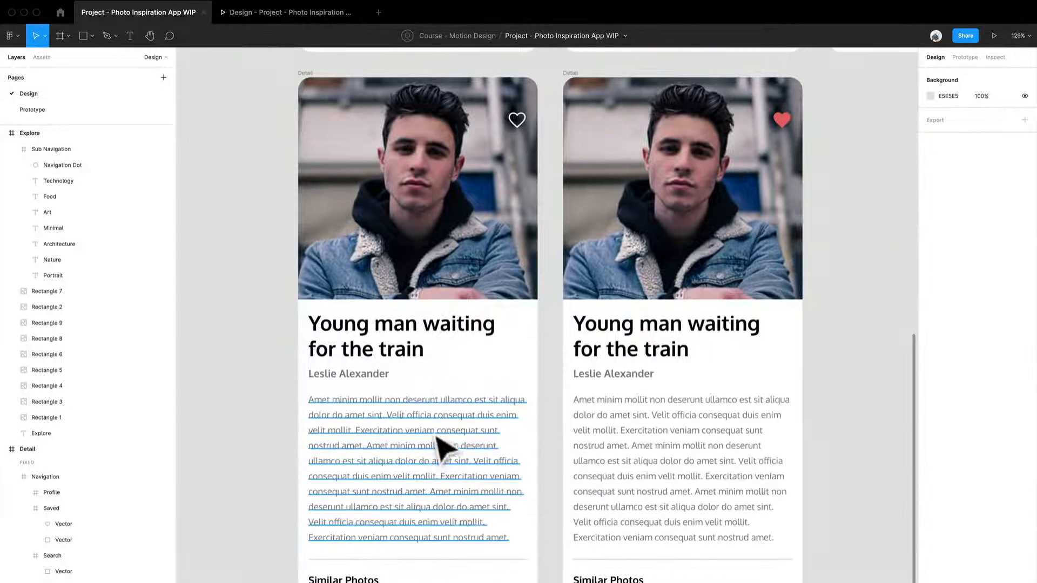
left_click(417, 188)
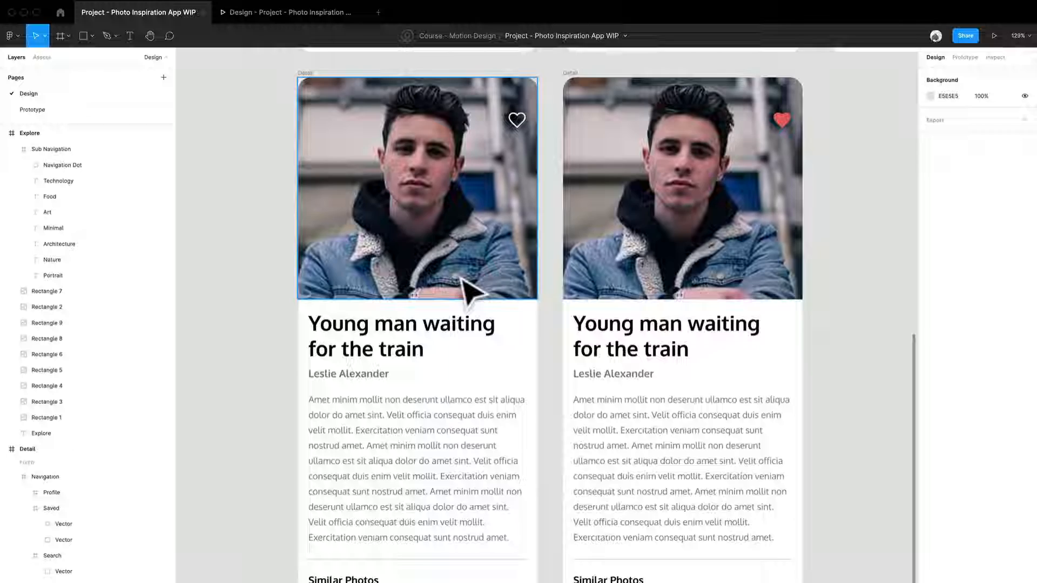
scroll("down", 3)
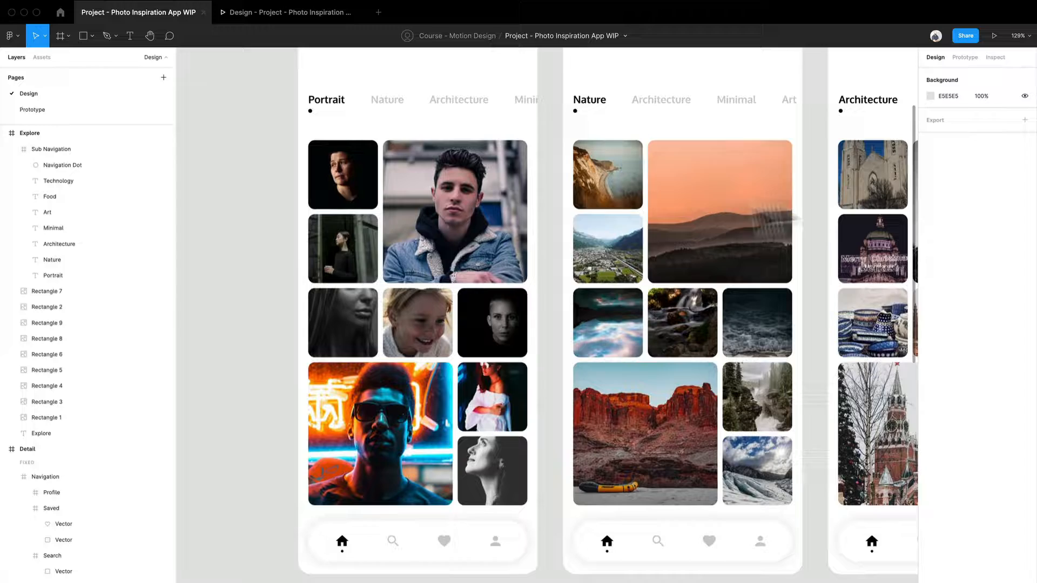
scroll("down", 3)
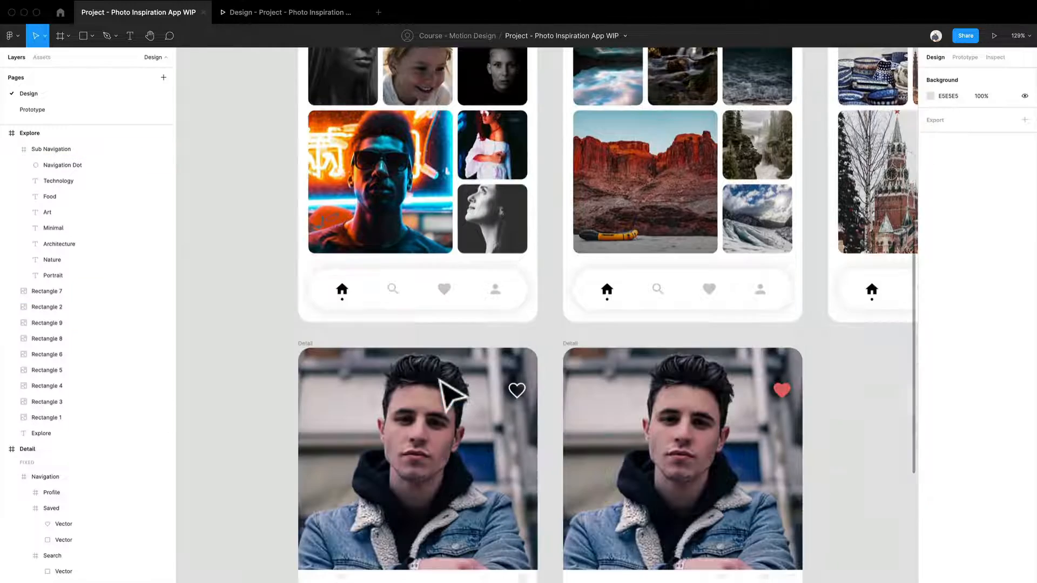
scroll("down", 3)
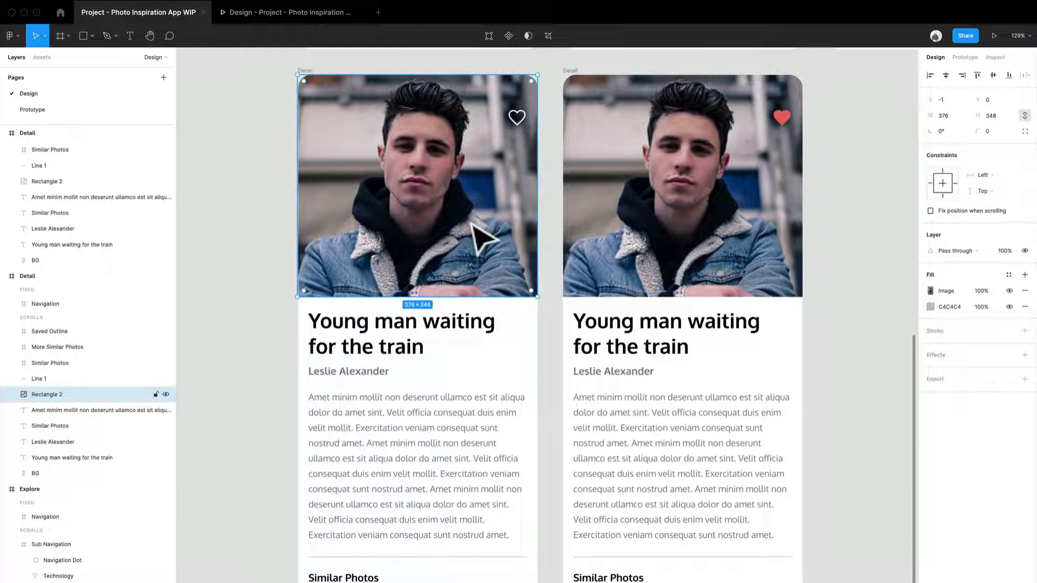
mouse_move(434, 162)
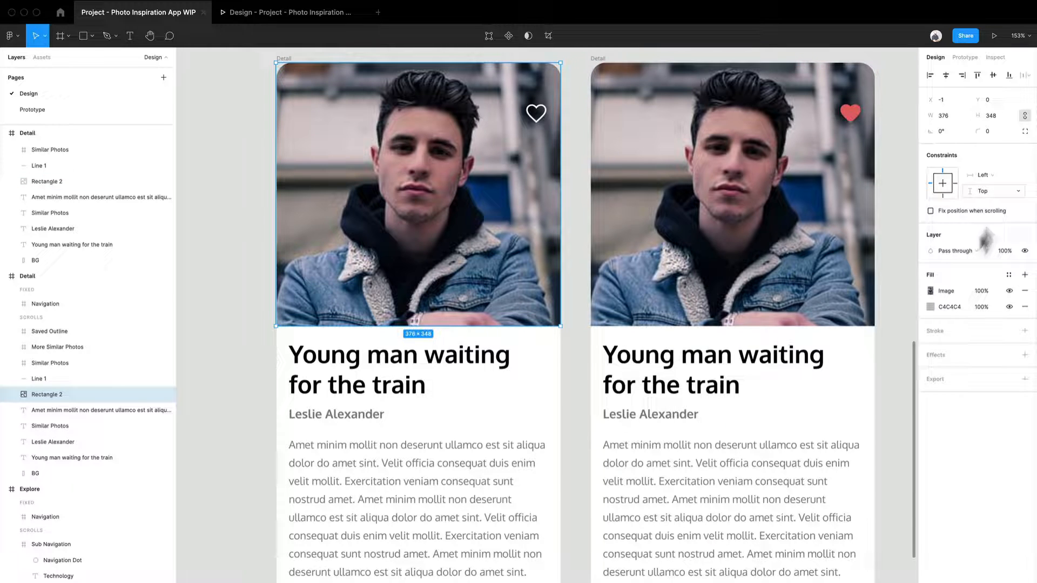
left_click(536, 113)
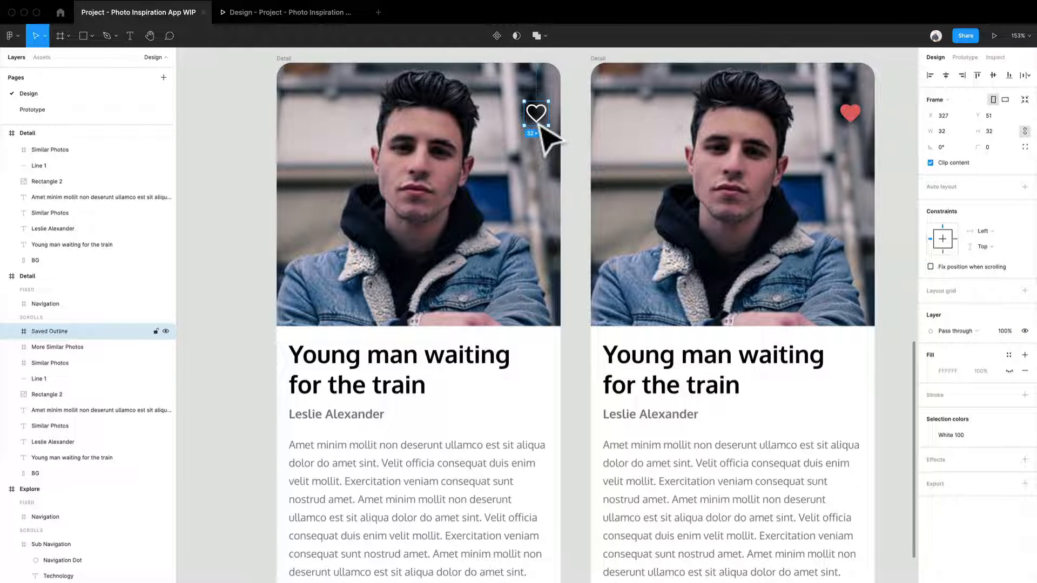
left_click(396, 369)
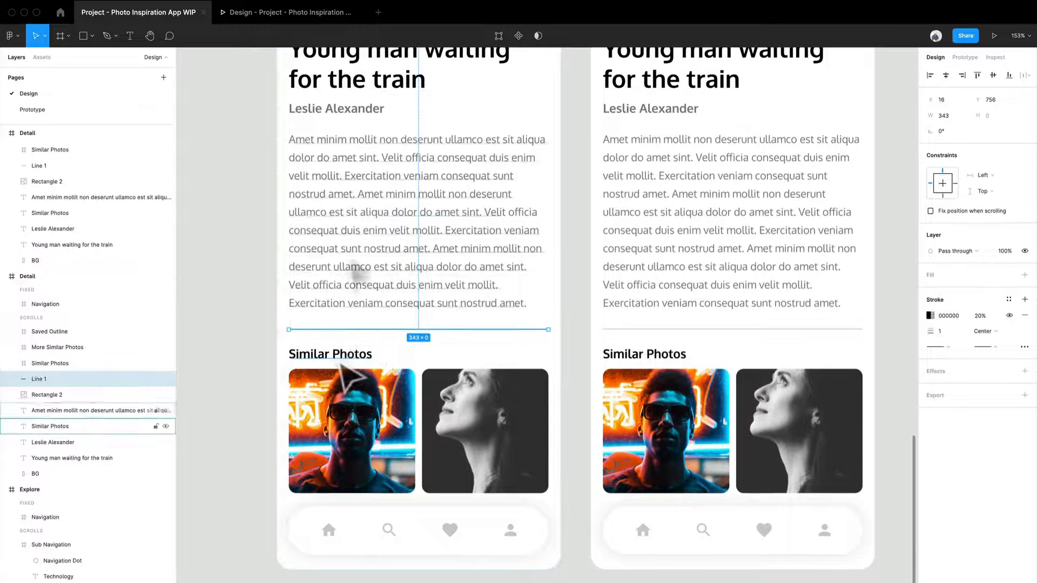
left_click(331, 354)
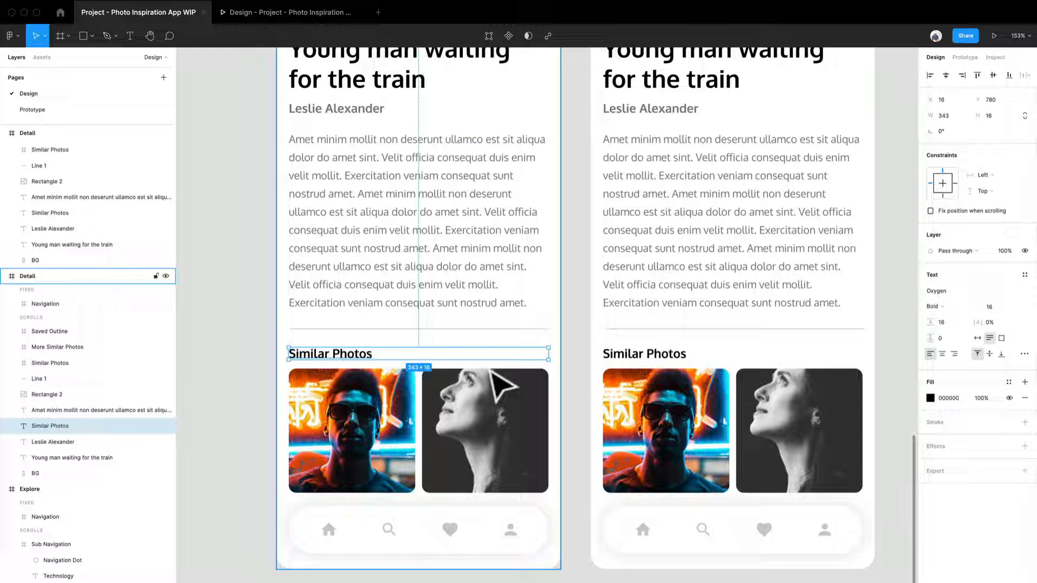
left_click(485, 430)
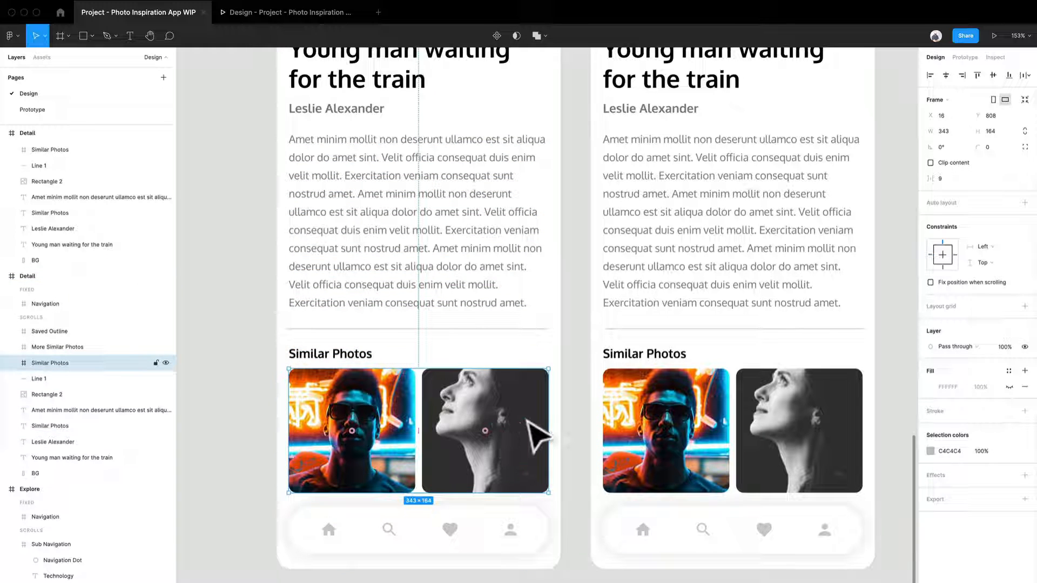
left_click(12, 363)
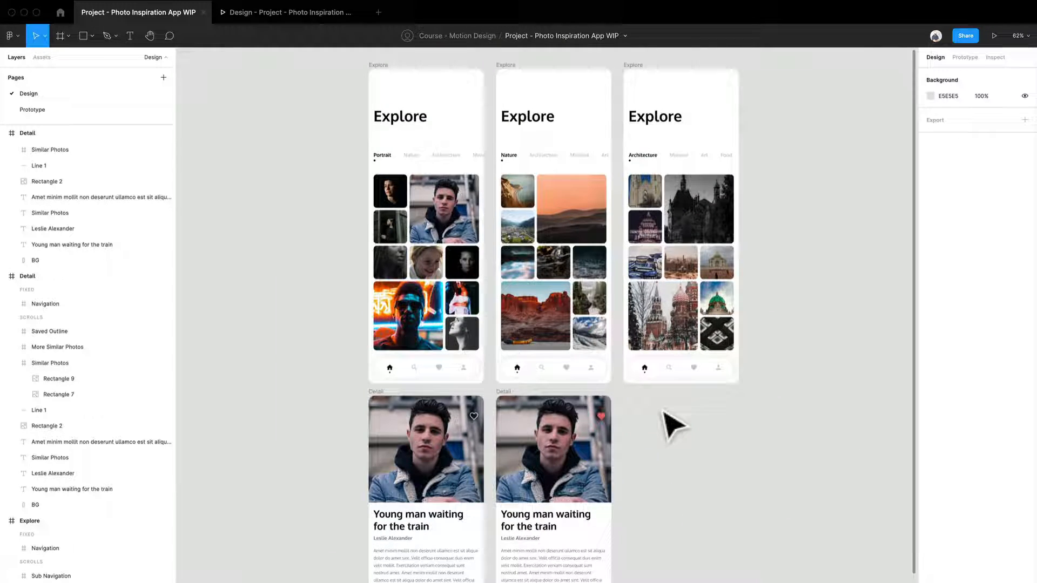
scroll("down", 3)
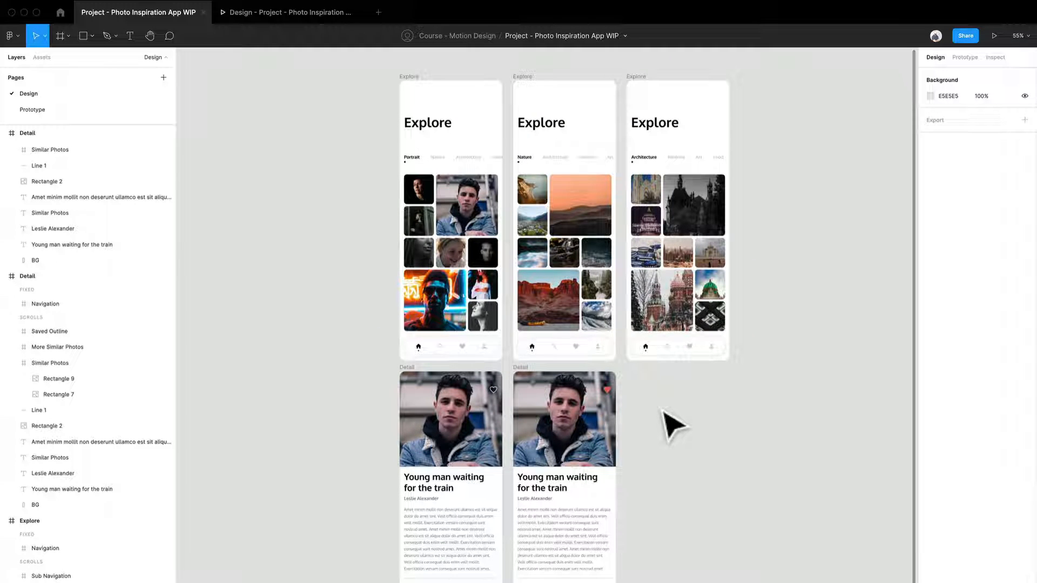
mouse_move(626, 125)
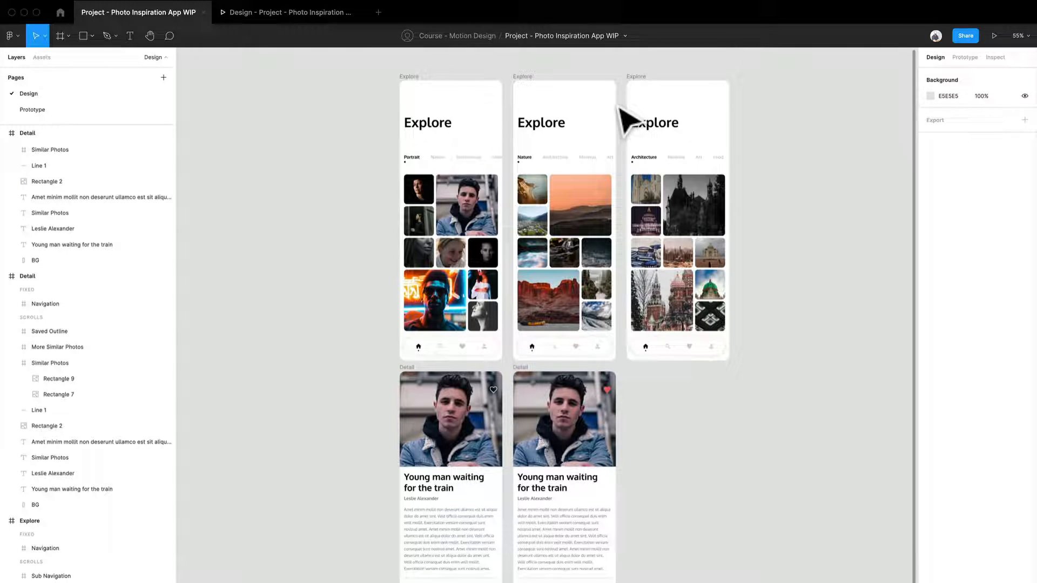